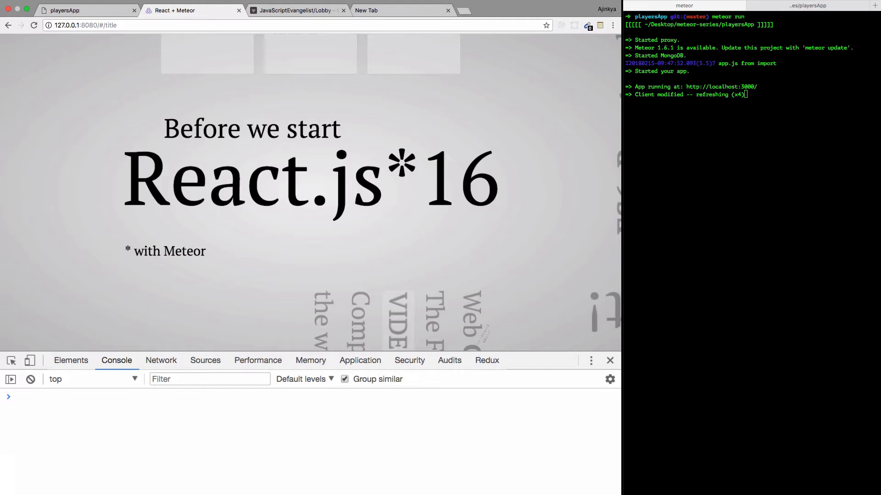
{"action": "mouse_move", "coordinate": [323, 172]}
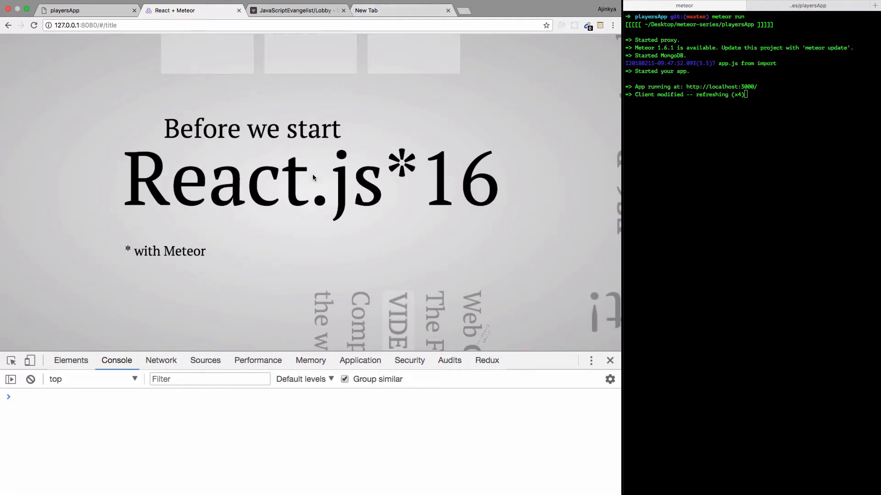
{"action": "mouse_move", "coordinate": [235, 186]}
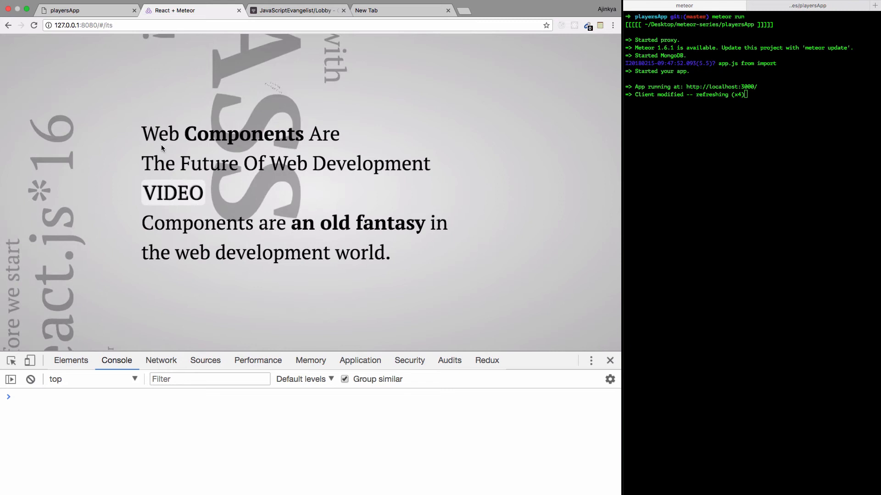
{"action": "mouse_move", "coordinate": [322, 150]}
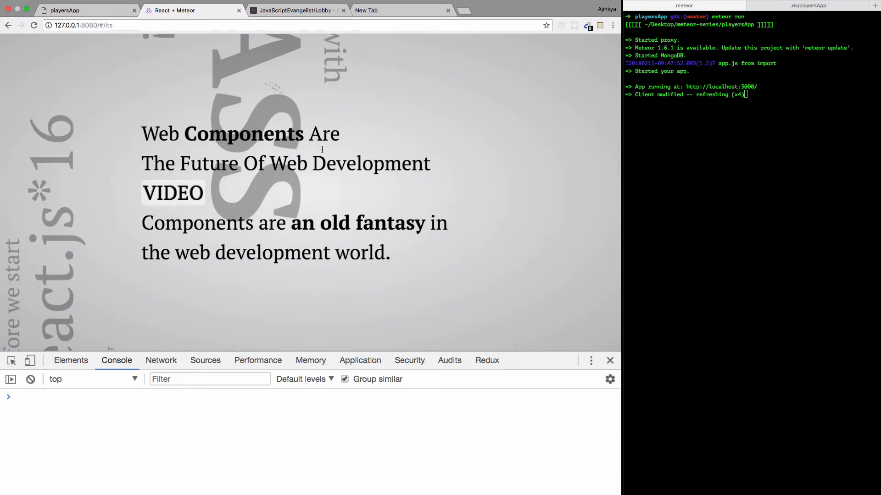
{"action": "mouse_move", "coordinate": [172, 199]}
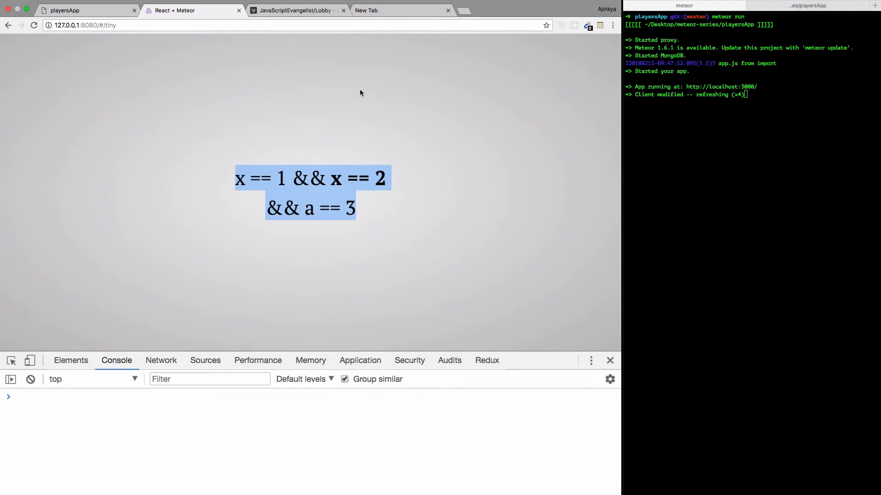
Step: Paste k == 1 && x == 2 && a == 3 into the new tab's console and try a toString rewrite
{"action": "left_click", "coordinate": [365, 10]}
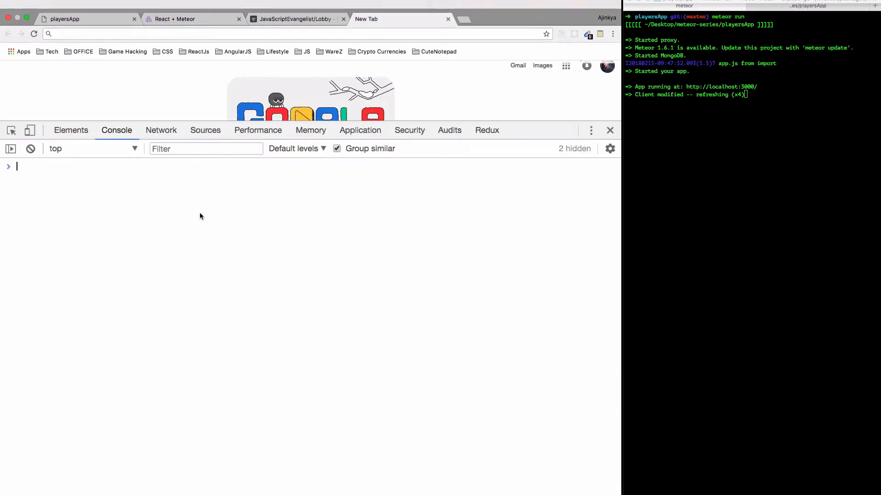
{"action": "type", "text": "k == 1 && x == 2 && a == 3"}
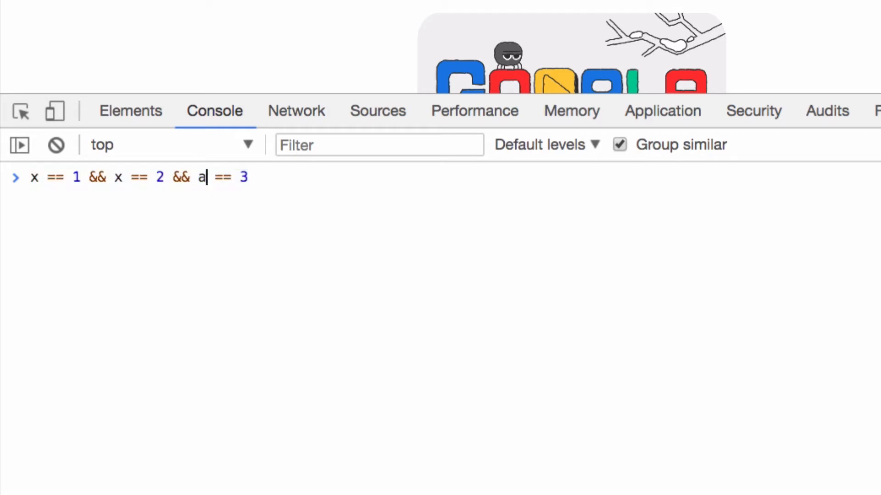
{"action": "type", "text": "x"}
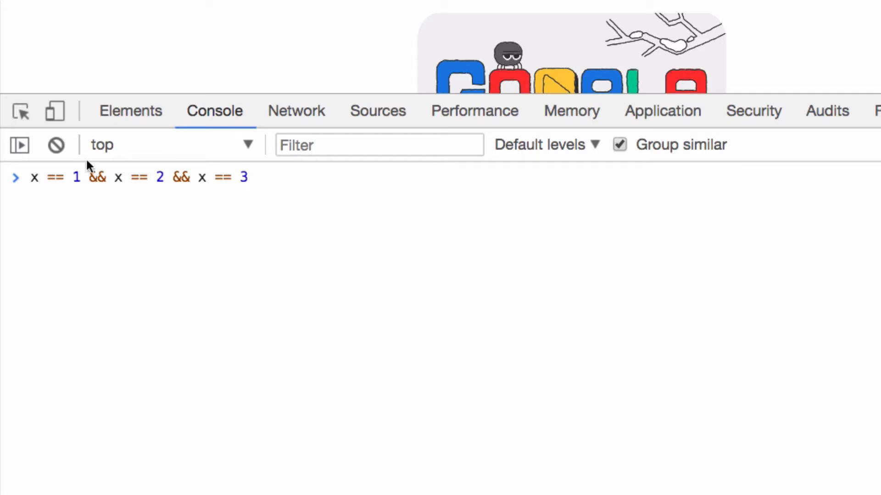
{"action": "mouse_move", "coordinate": [269, 178]}
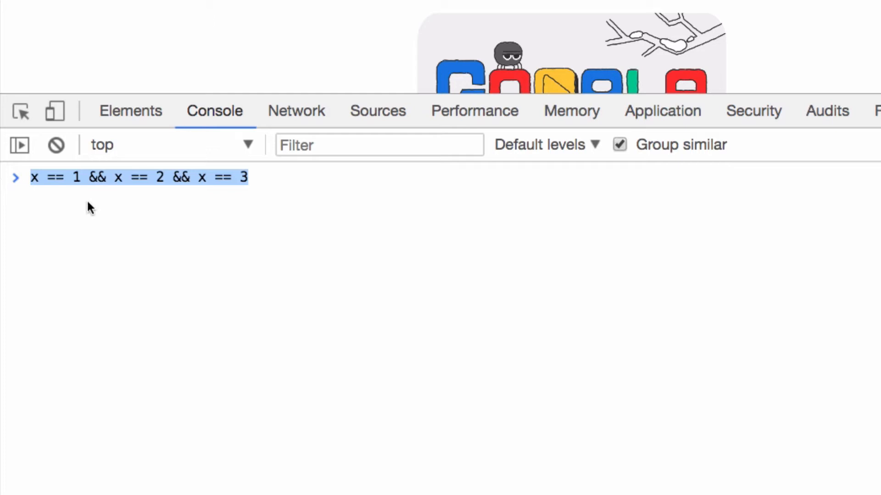
{"action": "left_click", "coordinate": [36, 177]}
{"action": "type", "text": ".val"}
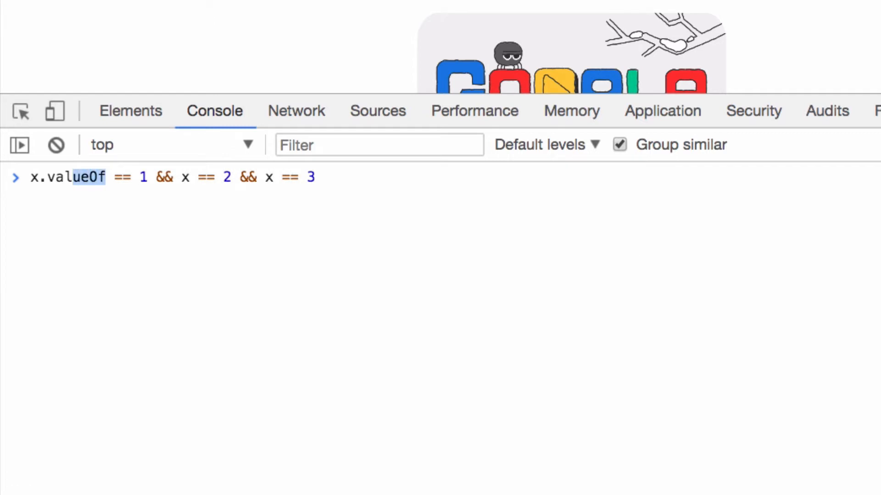
{"action": "type", "text": "to"}
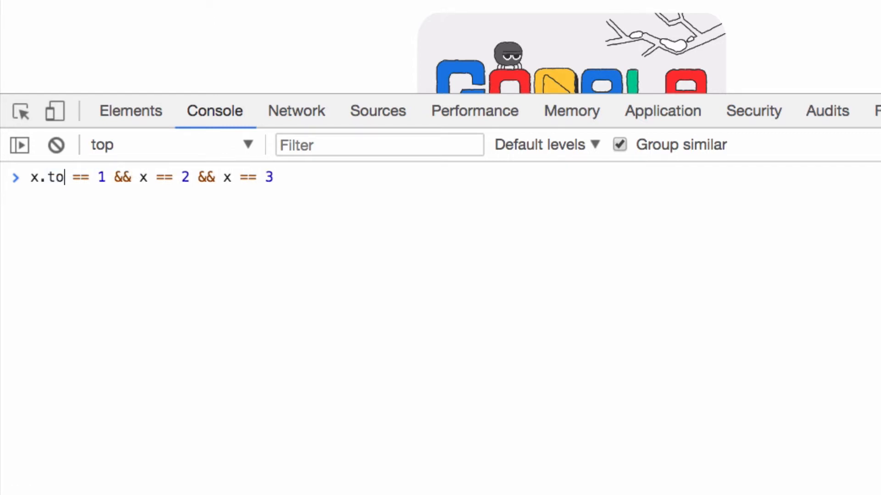
{"action": "type", "text": "String"}
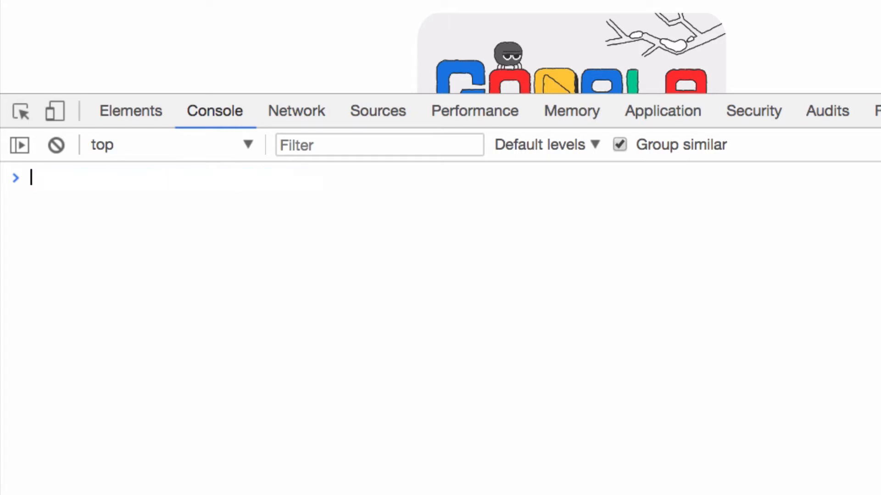
Step: Start declaring let x = { val: 1, ... } with each property on its own line
{"action": "type", "text": "let"}
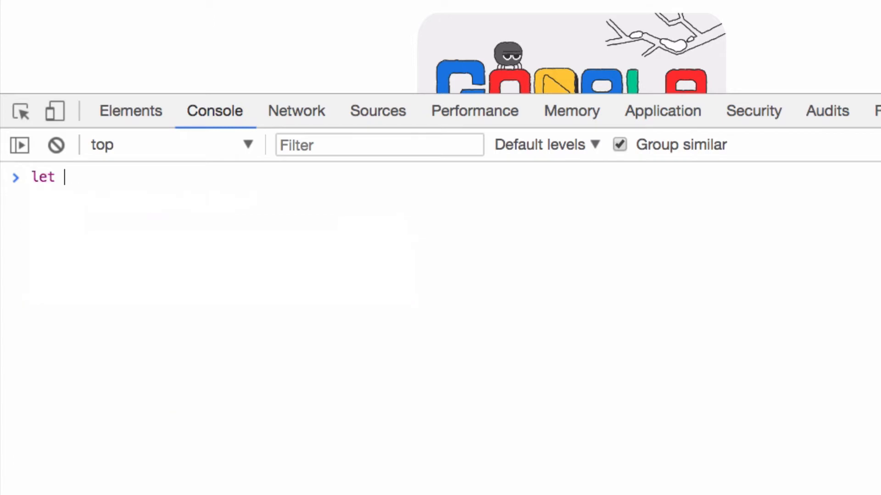
{"action": "type", "text": "x ="}
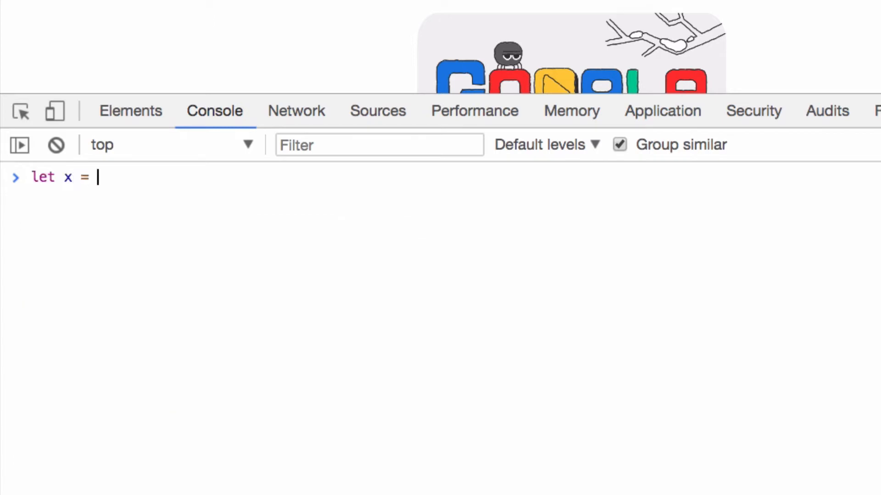
{"action": "type", "text": "{};"}
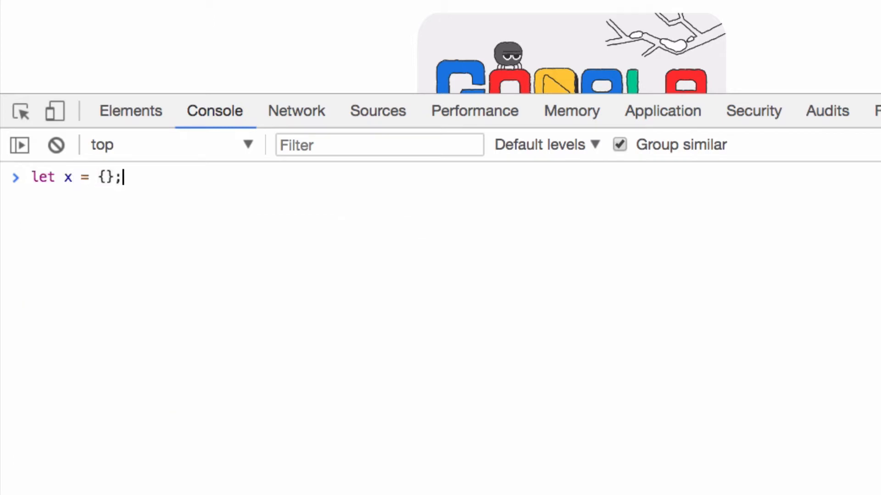
{"action": "key", "text": "Enter"}
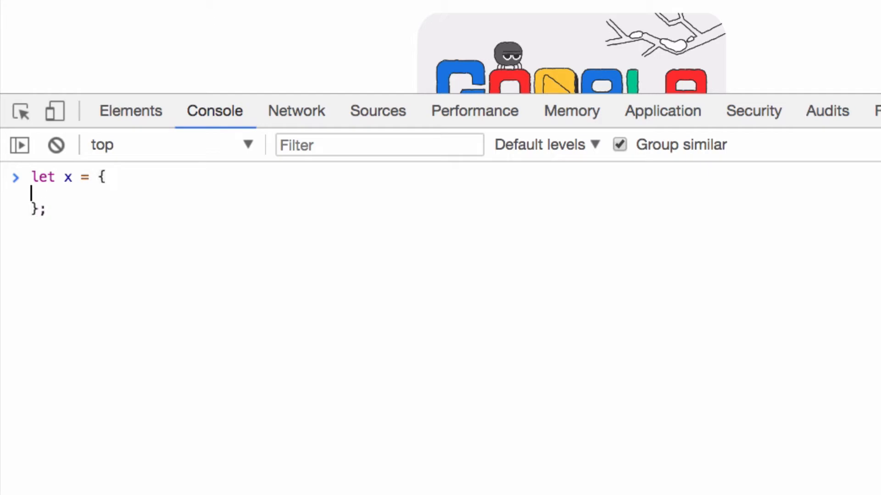
{"action": "type", "text": "val:"}
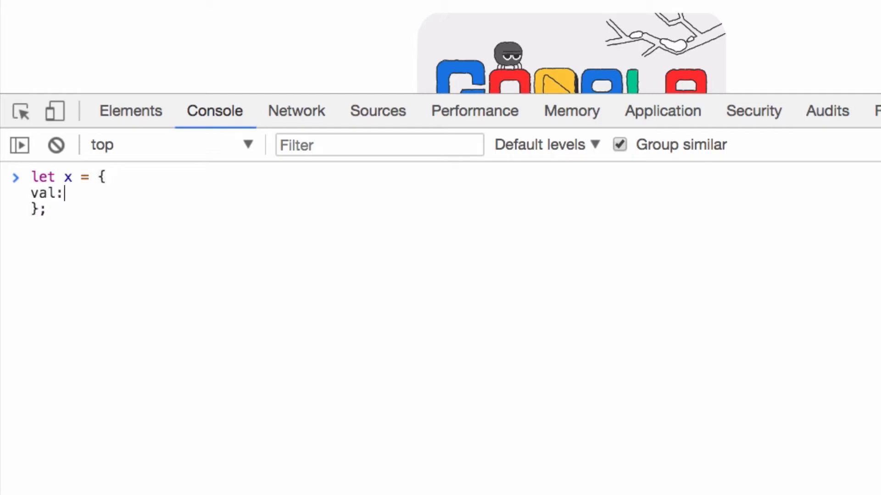
{"action": "type", "text": "1"}
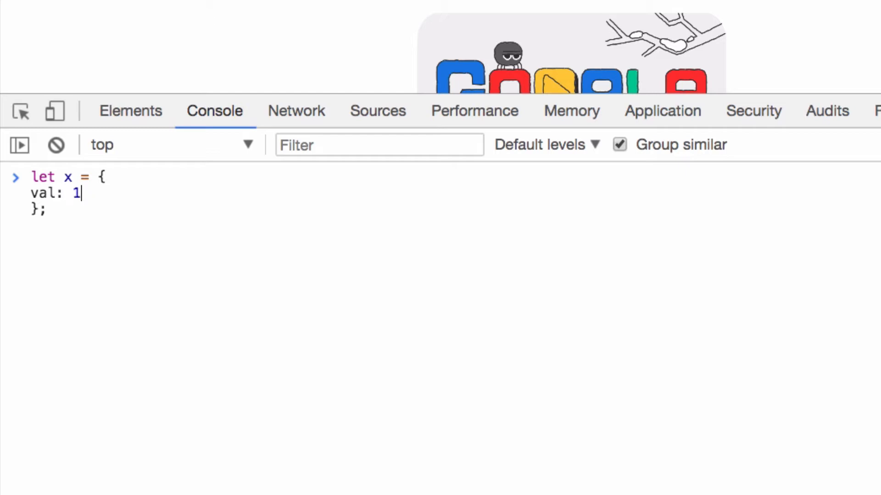
{"action": "key", "text": "Enter"}
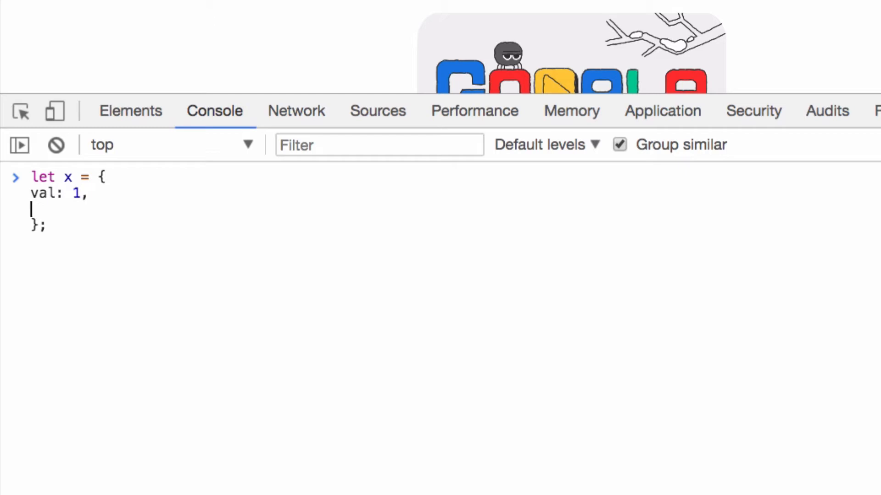
Step: Add a toString method returning x.val++ to the object and run the declaration
{"action": "type", "text": "to"}
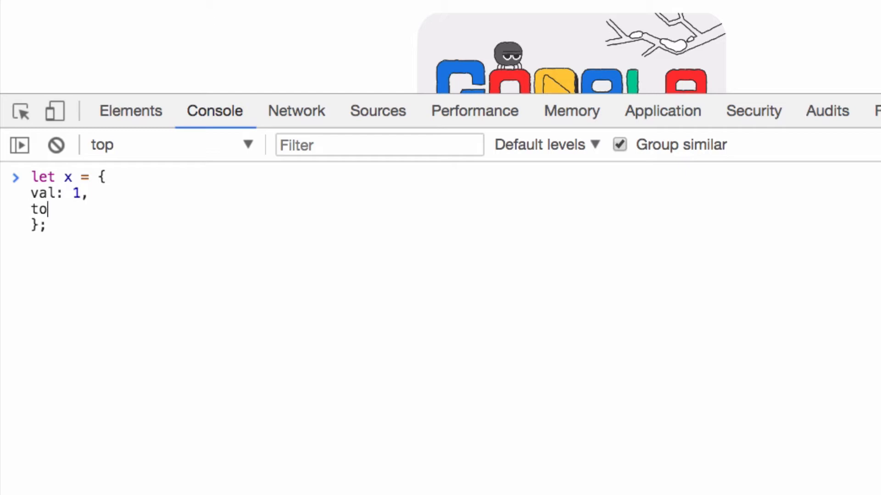
{"action": "type", "text": "String: function() {}"}
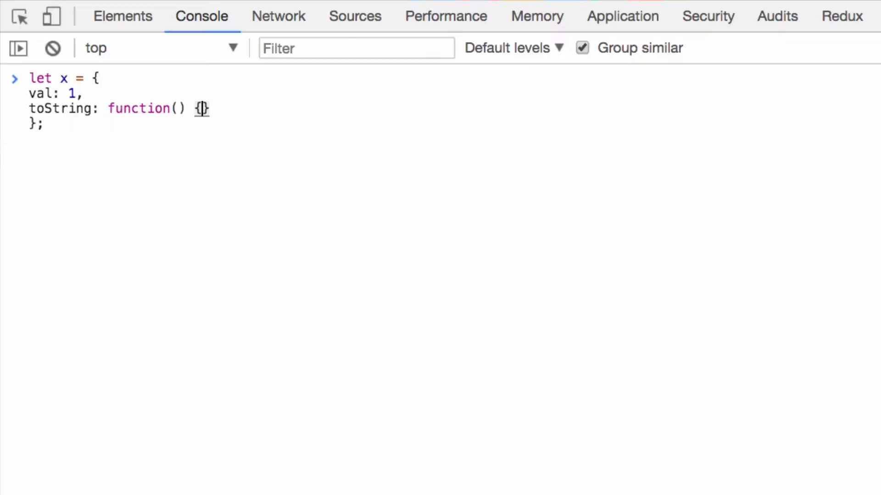
{"action": "key", "text": "Enter"}
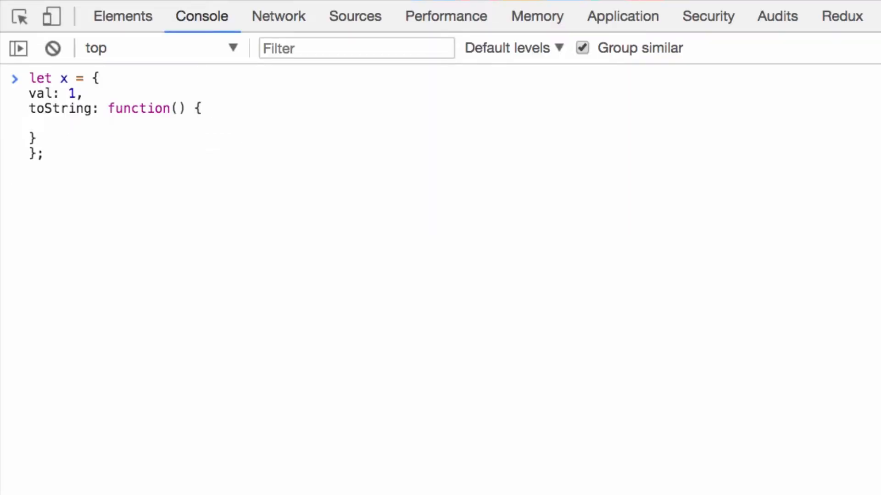
{"action": "type", "text": "return"}
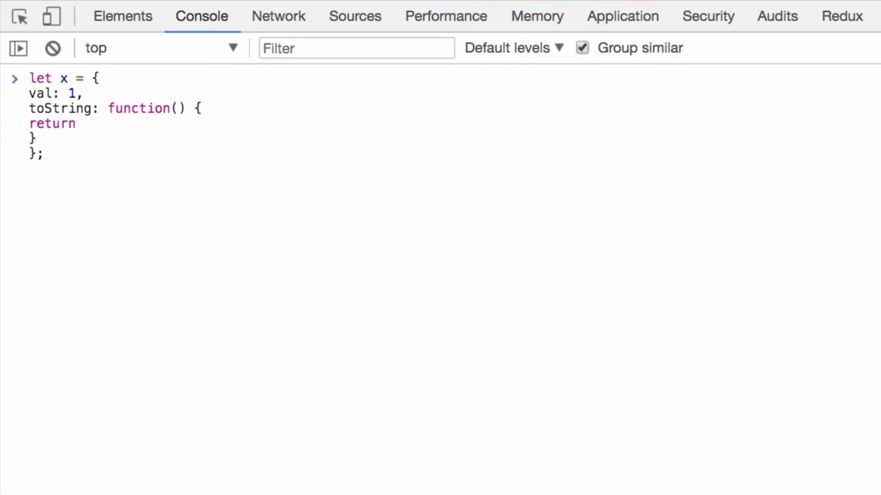
{"action": "type", "text": "x"}
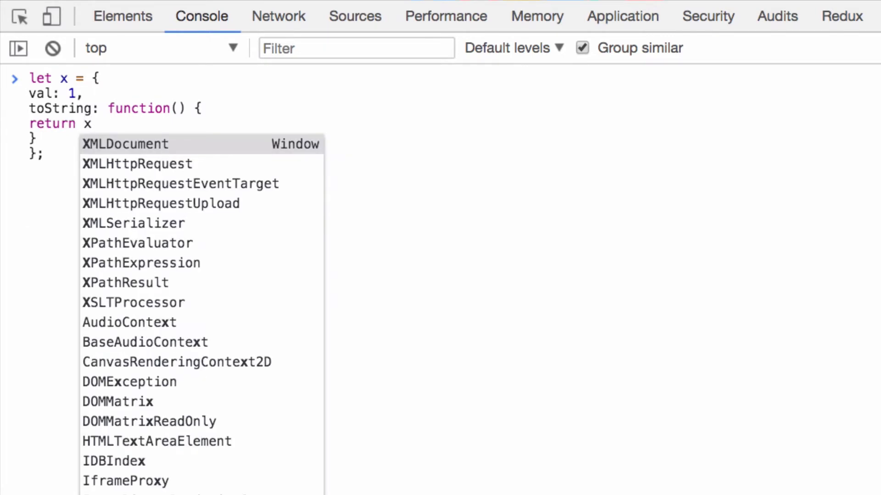
{"action": "type", "text": "."}
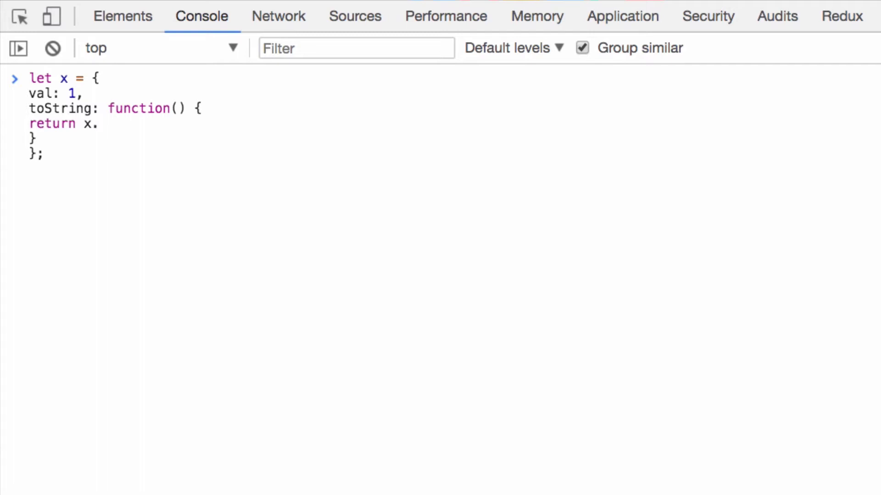
{"action": "type", "text": "val"}
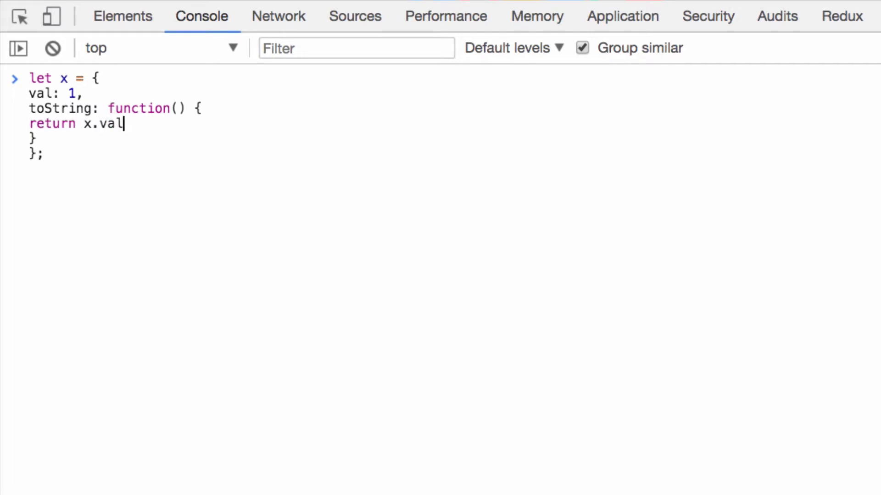
{"action": "type", "text": "++;"}
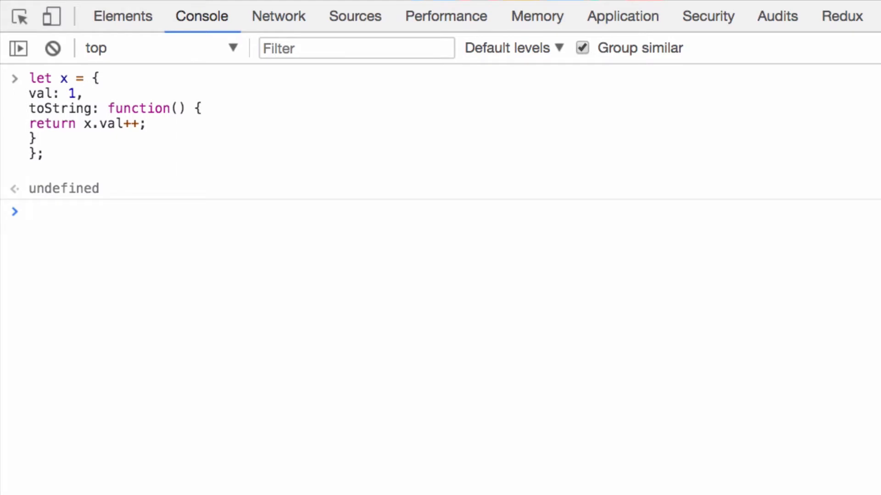
Step: Evaluate x == 1 && x == 2 && x == 3 to true, then read x.val, now 4
{"action": "type", "text": "x == 1 && x == 2 && a == 3"}
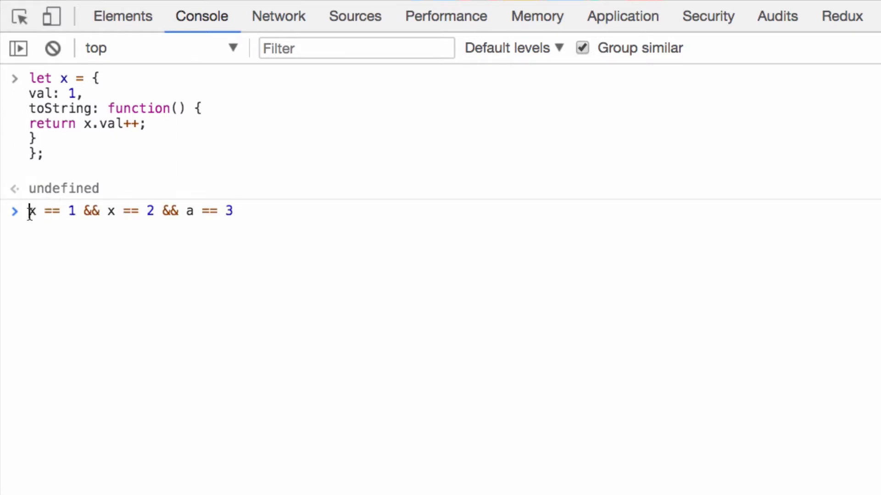
{"action": "left_click", "coordinate": [191, 211]}
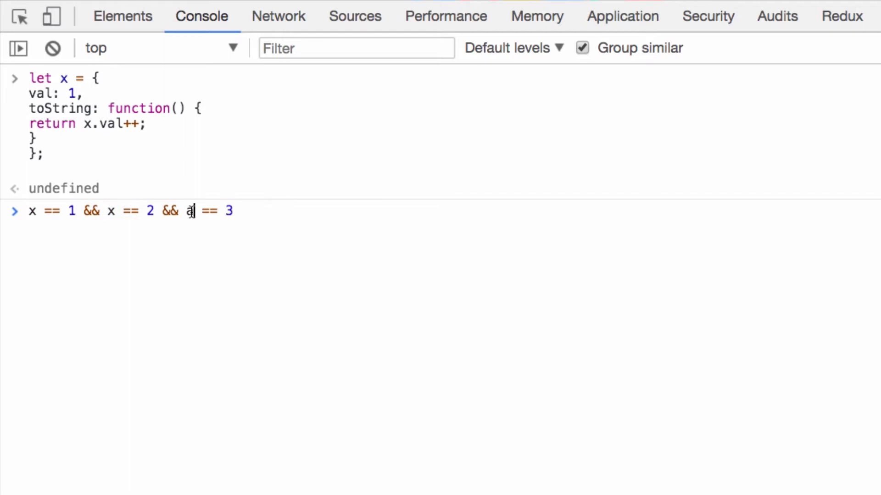
{"action": "type", "text": "x"}
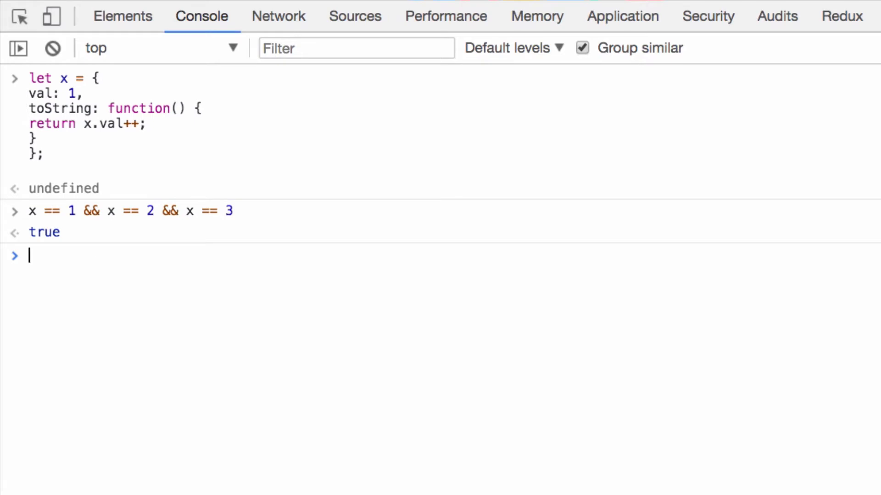
{"action": "mouse_move", "coordinate": [45, 239]}
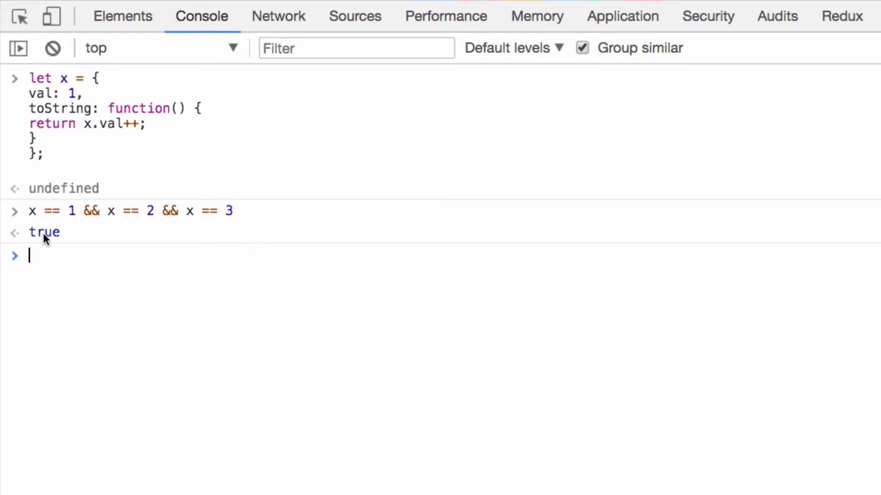
{"action": "mouse_move", "coordinate": [239, 249]}
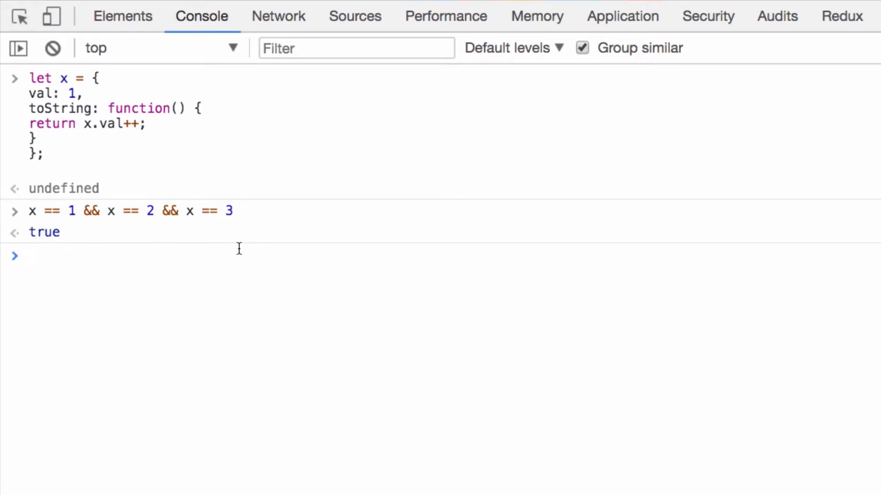
{"action": "type", "text": "x"}
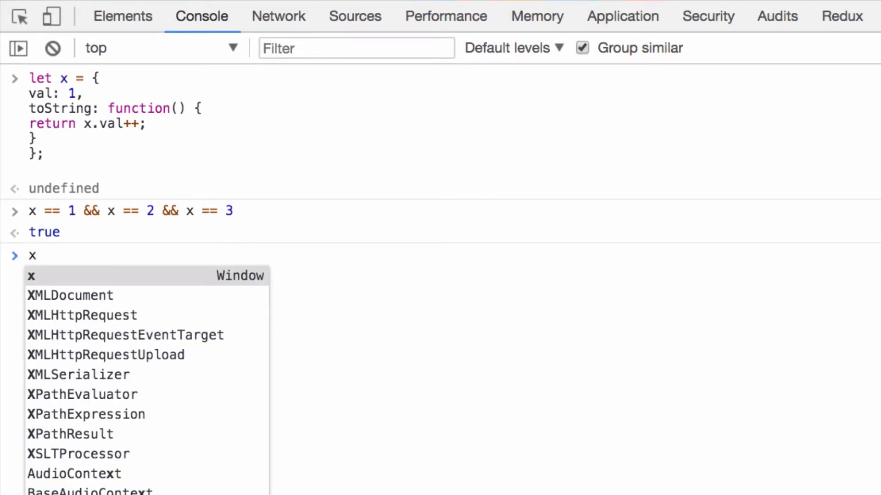
{"action": "key", "text": "Escape"}
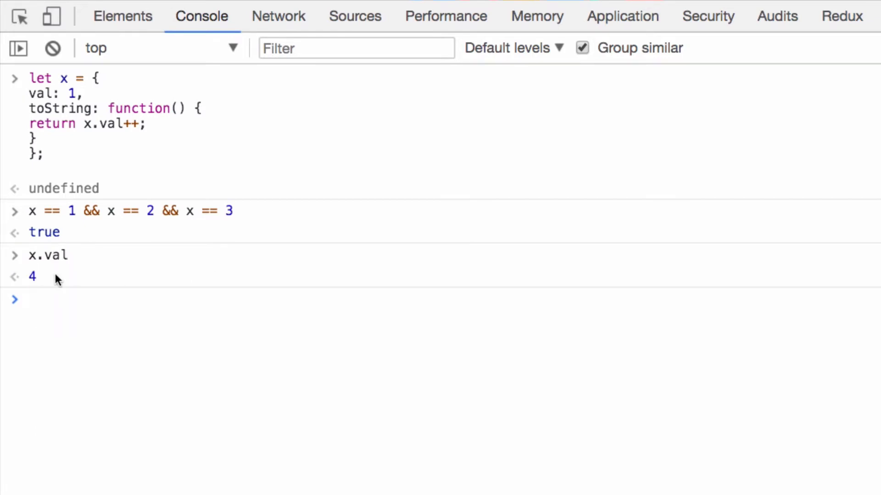
{"action": "mouse_move", "coordinate": [39, 221]}
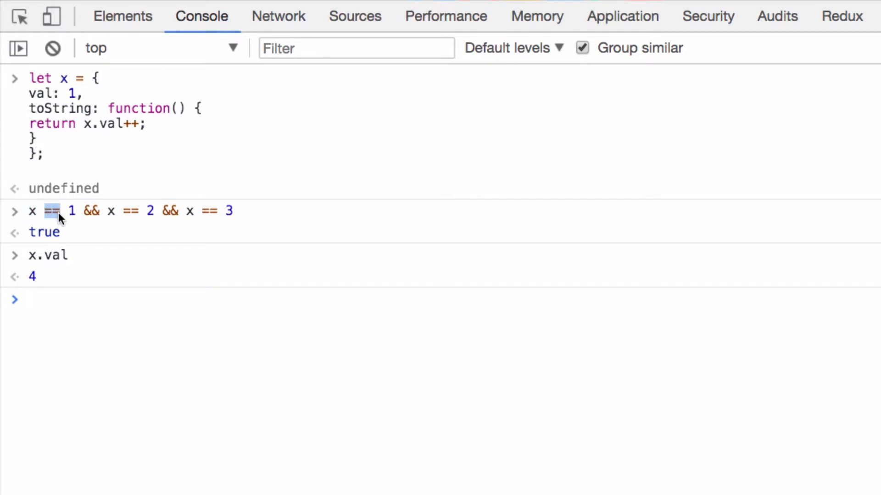
{"action": "mouse_move", "coordinate": [74, 218]}
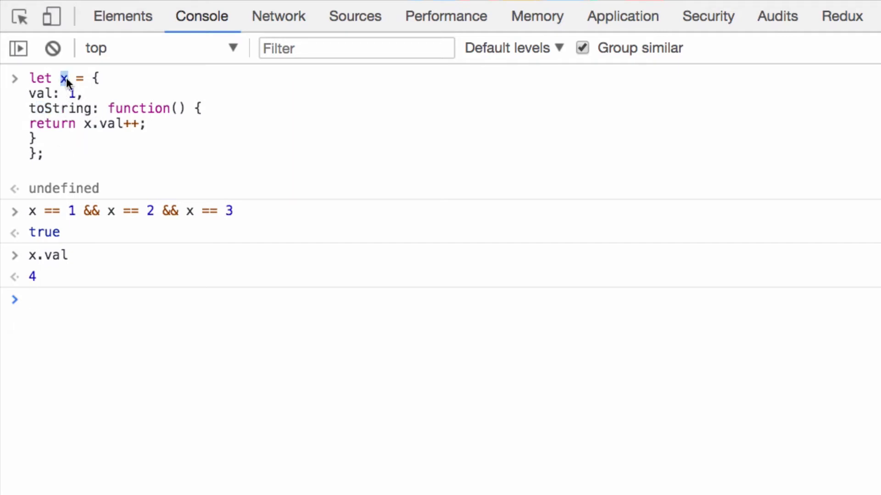
Step: Run x.__proto__ and Object.getPrototypeOf(x) to inspect x's prototype
{"action": "left_click_drag", "start_coordinate": [64, 77], "coordinate": [92, 139]}
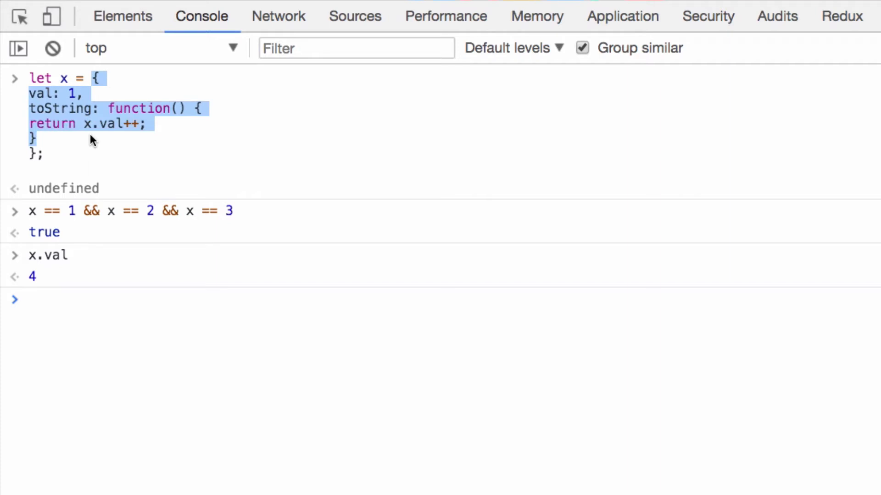
{"action": "type", "text": "x.pro"}
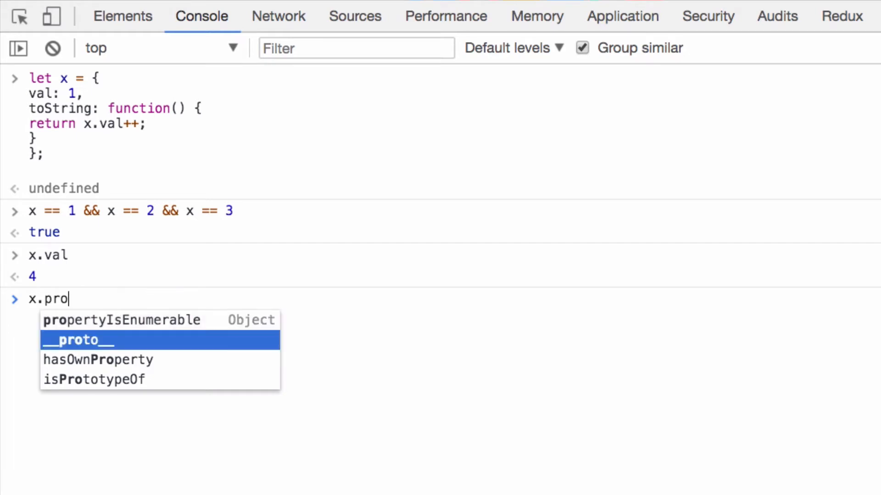
{"action": "key", "text": "Enter"}
{"action": "type", "text": "Object"}
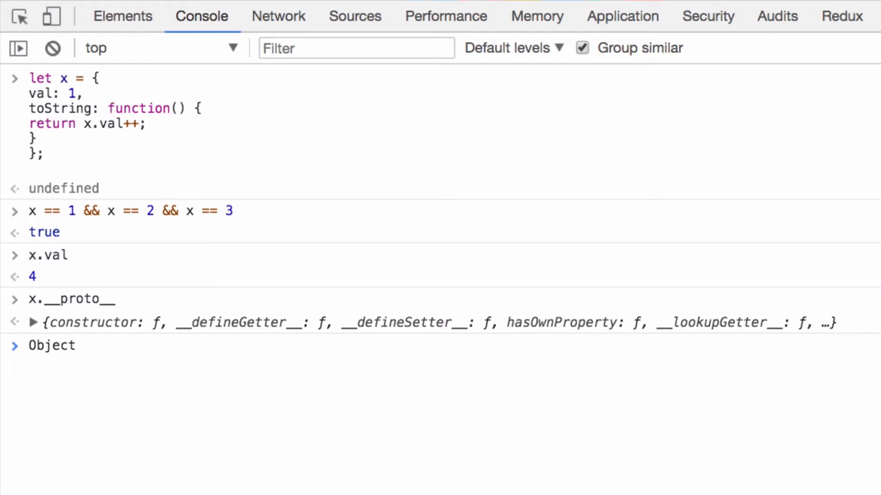
{"action": "type", "text": ".getOwnPropertyDescriptor"}
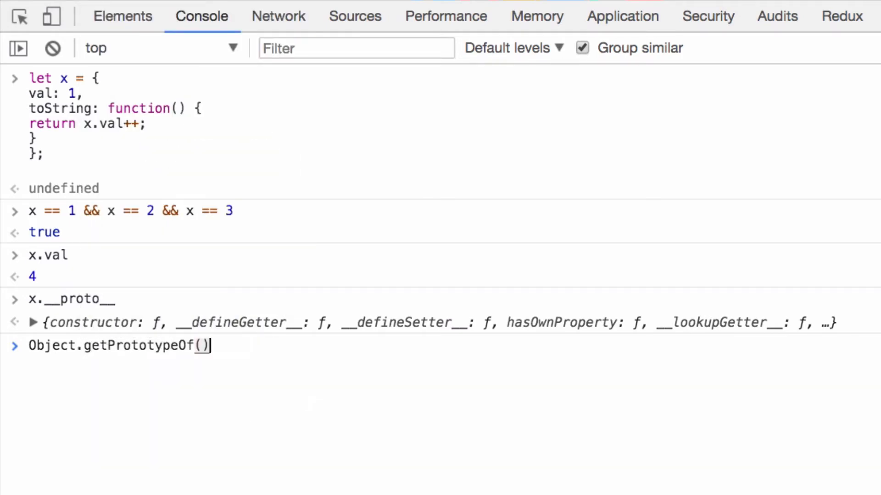
{"action": "key", "text": "Return"}
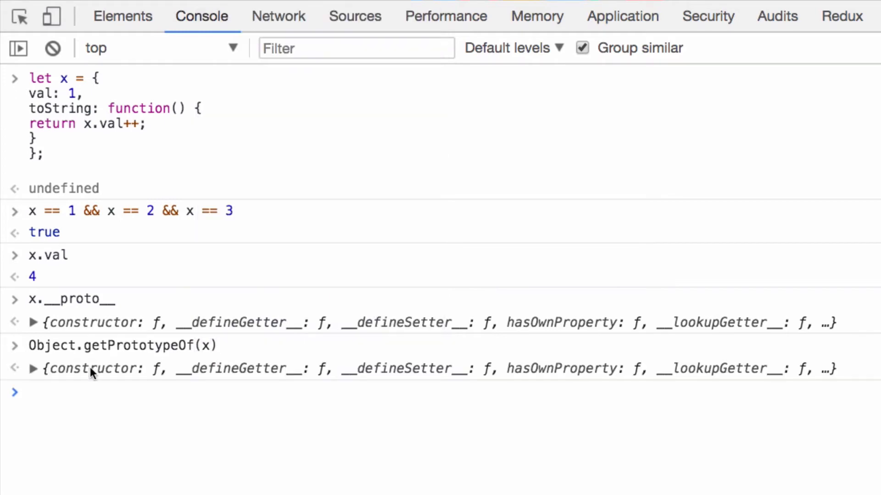
{"action": "mouse_move", "coordinate": [111, 352]}
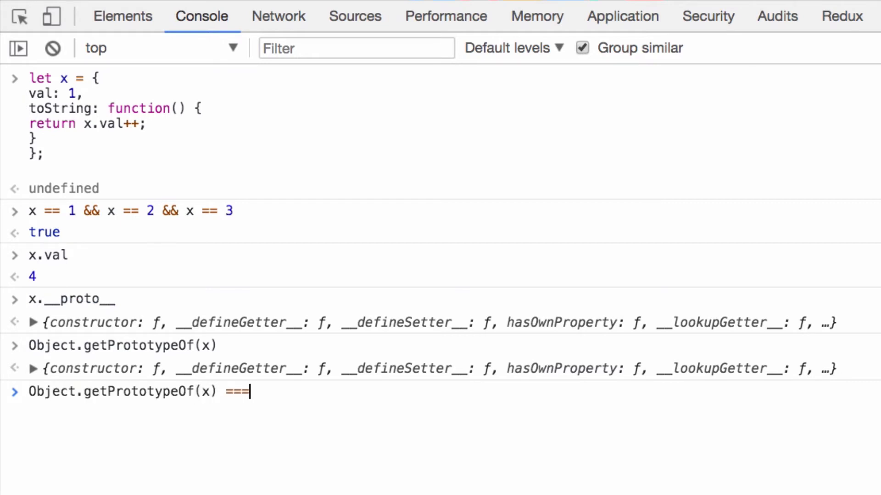
Step: Evaluate Object.getPrototypeOf(x) === Object.prototype, which returns true
{"action": "type", "text": "Object."}
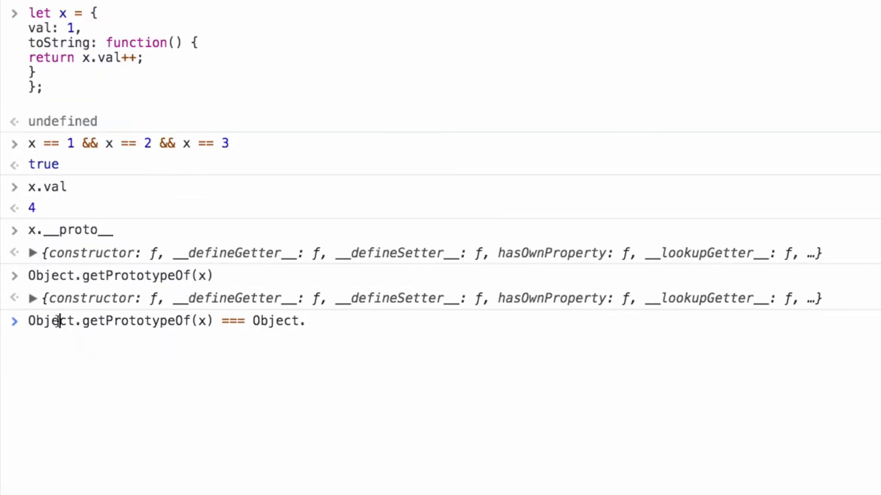
{"action": "double_click", "coordinate": [136, 321]}
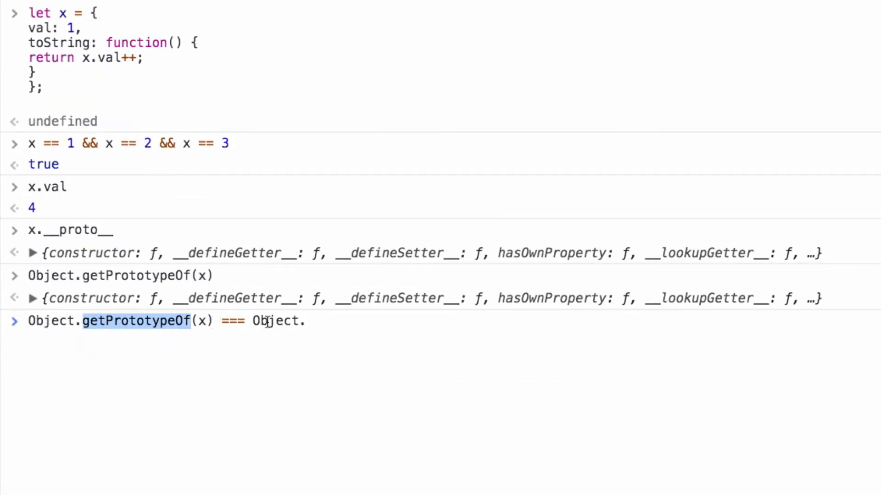
{"action": "left_click", "coordinate": [307, 321]}
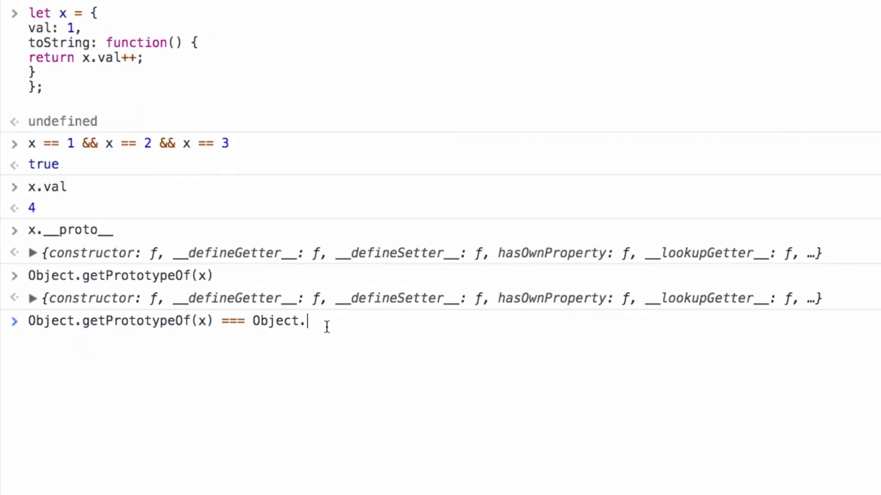
{"action": "type", "text": "prototype"}
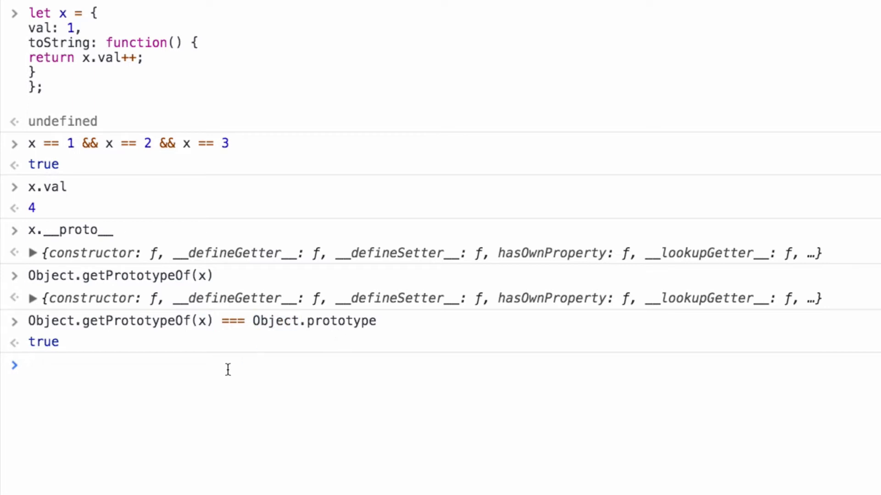
{"action": "mouse_move", "coordinate": [187, 88]}
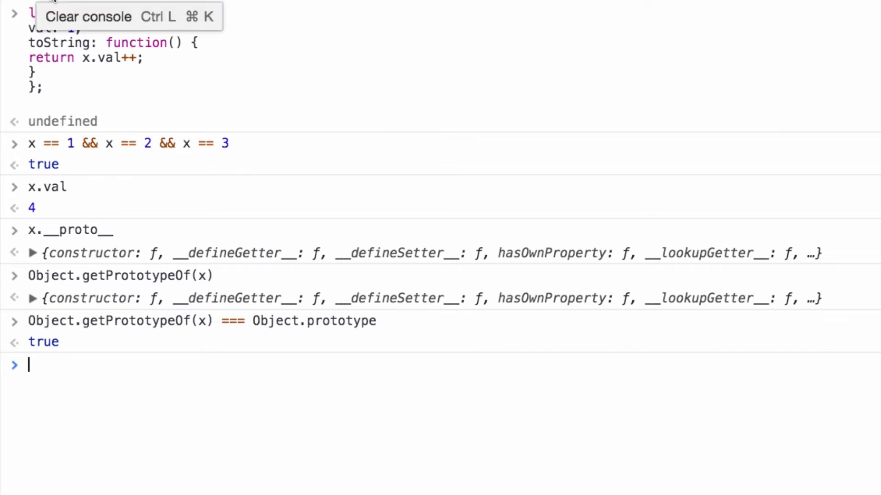
Step: Clear the console and write class Person with a constructor storing this.firstName from fname
{"action": "left_click", "coordinate": [88, 17]}
{"action": "type", "text": "class Person"}
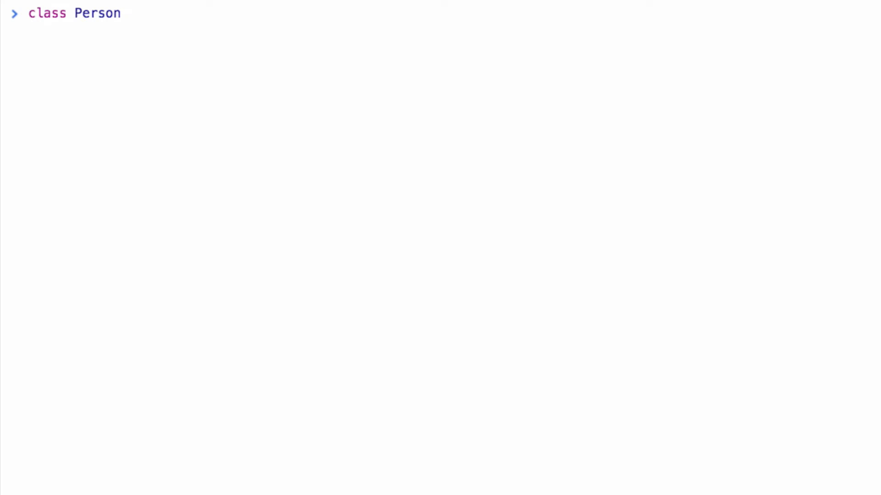
{"action": "type", "text": "{"}
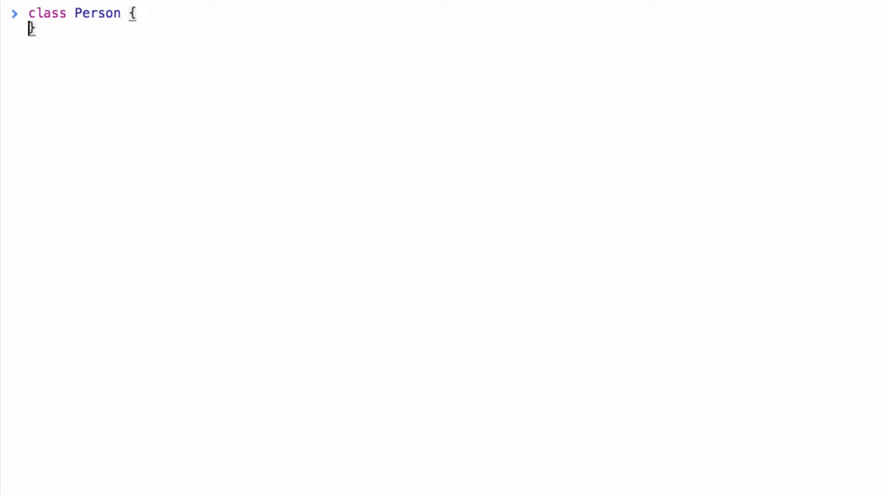
{"action": "type", "text": "constructor()"}
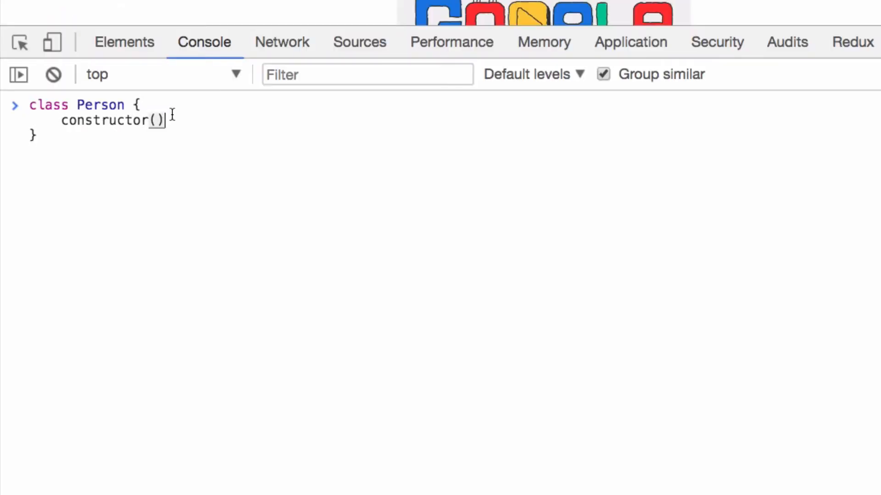
{"action": "type", "text": "{"}
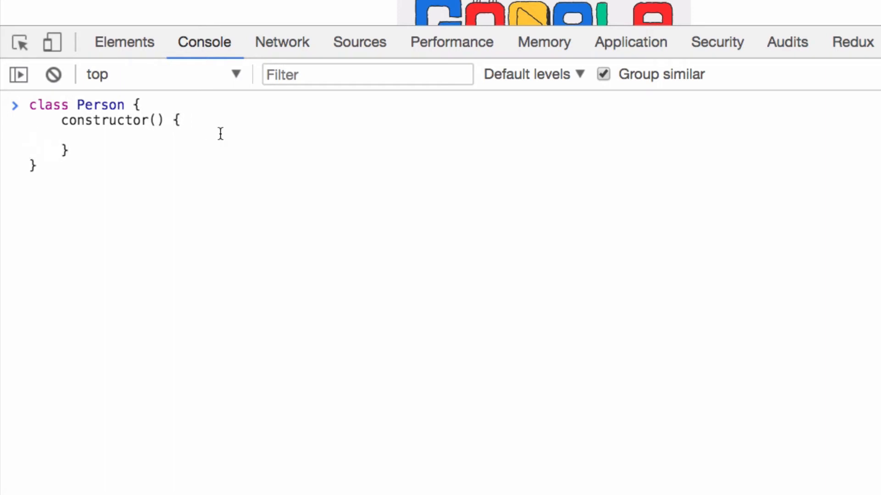
{"action": "type", "text": "fname, lname"}
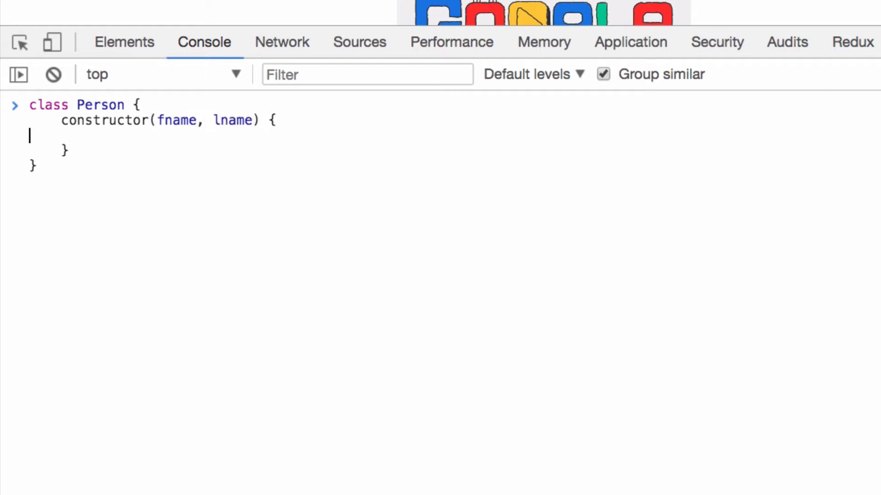
{"action": "type", "text": "this."}
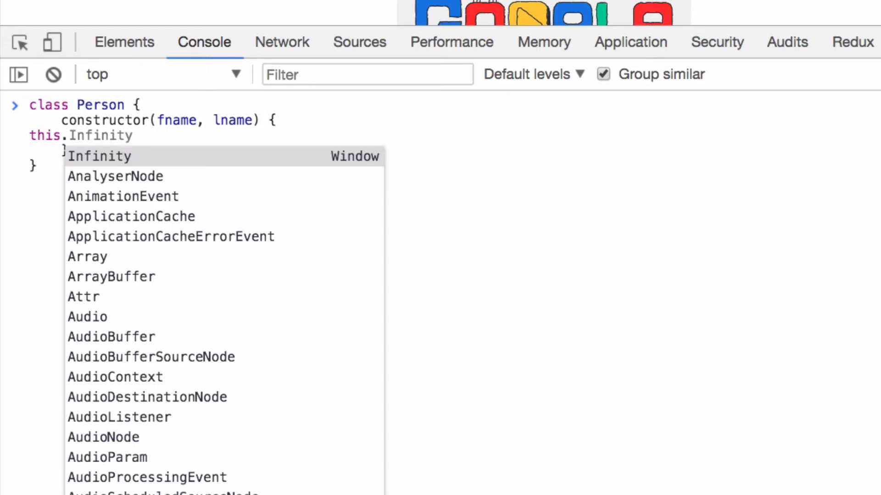
{"action": "type", "text": "firstn"}
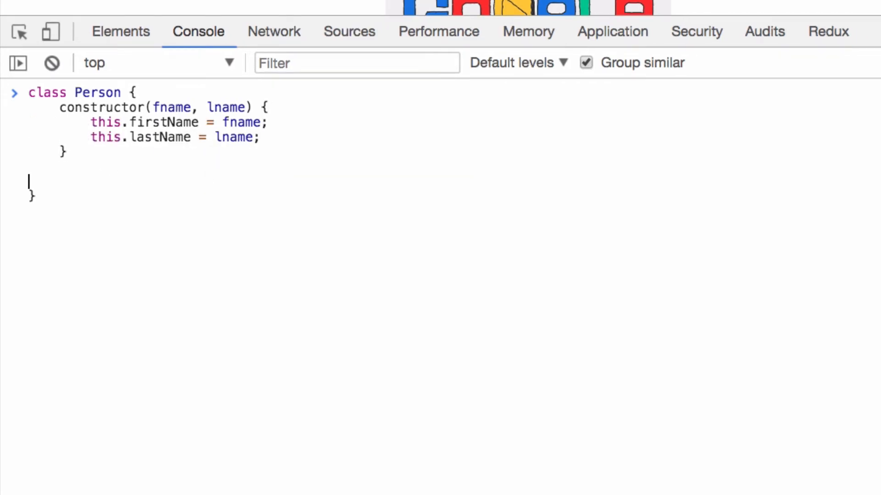
Step: Add lname and a getFullname method returning this.firstName + " " + this.lastName, then run it
{"action": "type", "text": "getFul"}
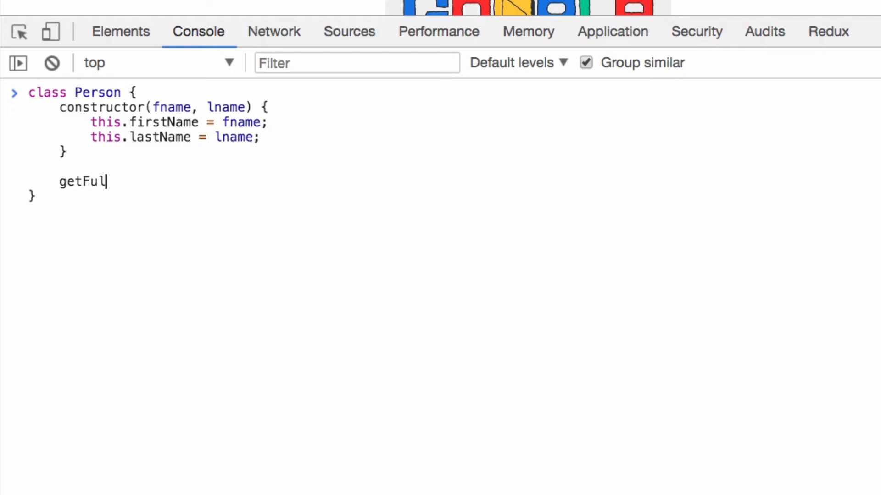
{"action": "type", "text": "lname"}
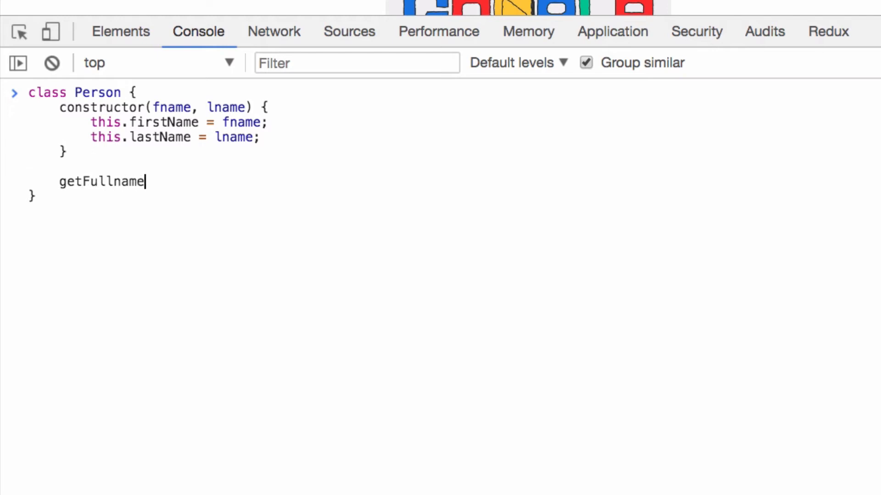
{"action": "type", "text": "() {}"}
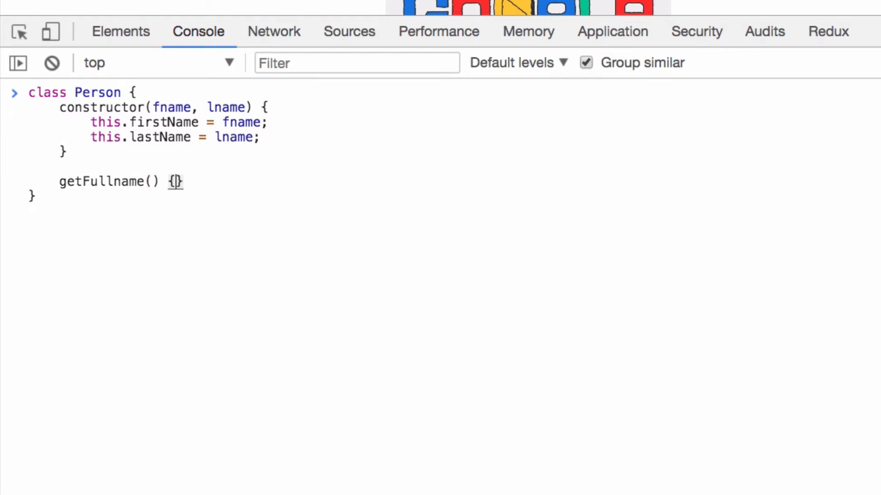
{"action": "type", "text": "return this.firstName + \" \" + this.lastName;"}
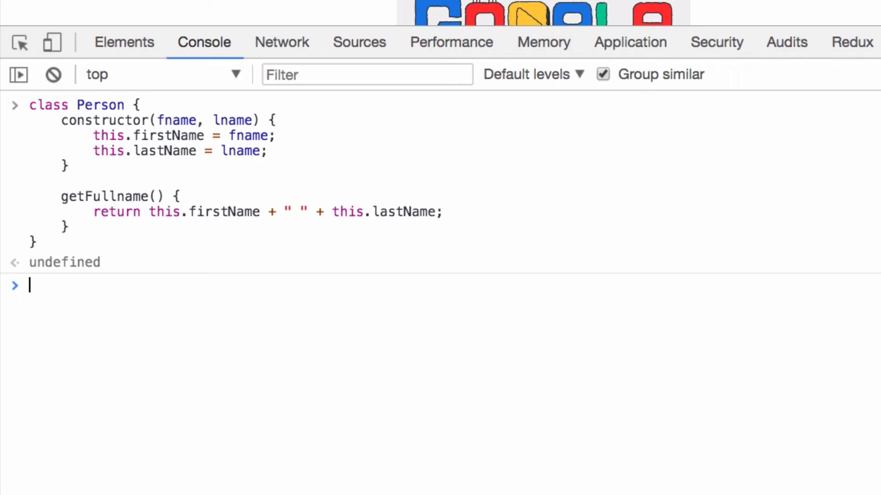
Step: Create aj = new Person('Ajinkya', 'Borade') and call aj.getFullname() for "Ajinkya Borade"
{"action": "type", "text": "let"}
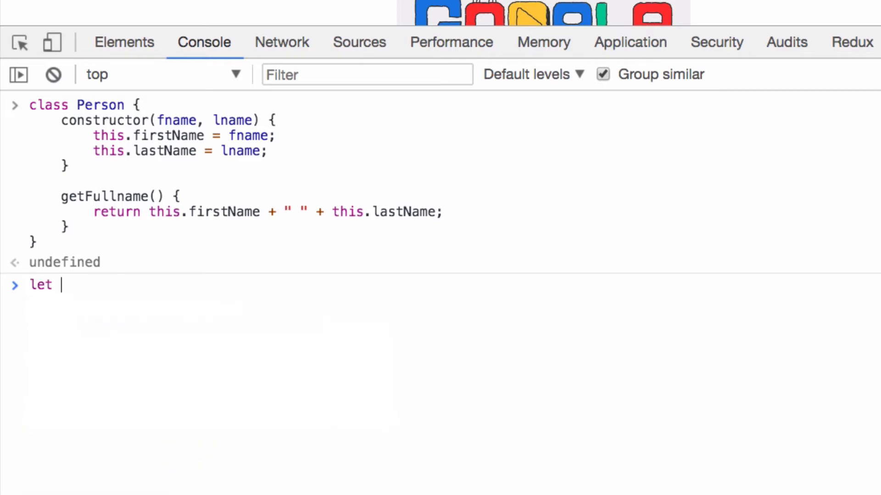
{"action": "type", "text": "aj ="}
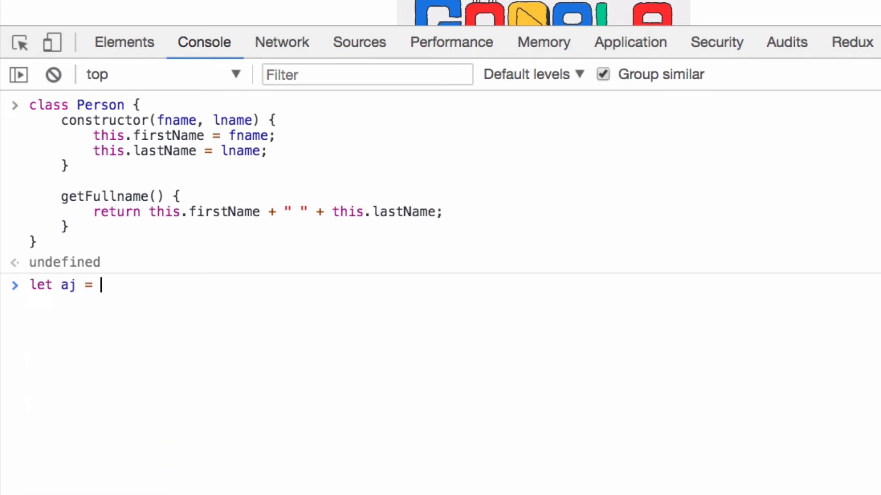
{"action": "type", "text": "new Person('"}
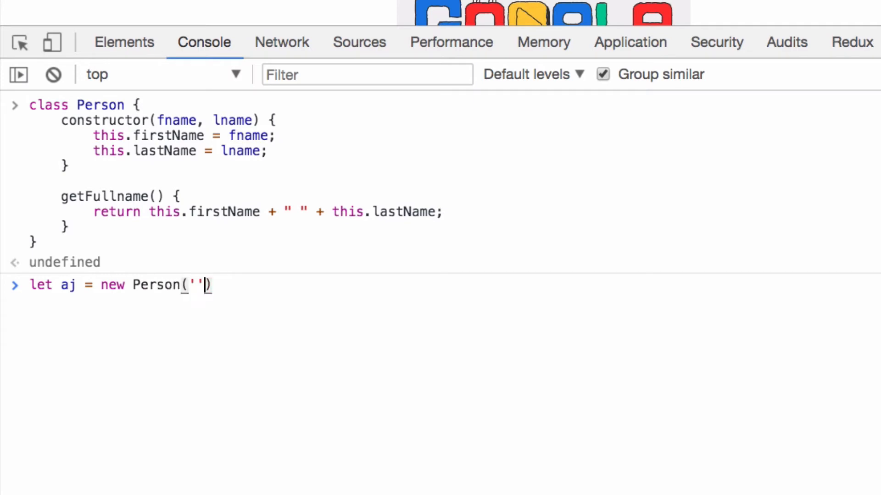
{"action": "type", "text": "Ajinkya"}
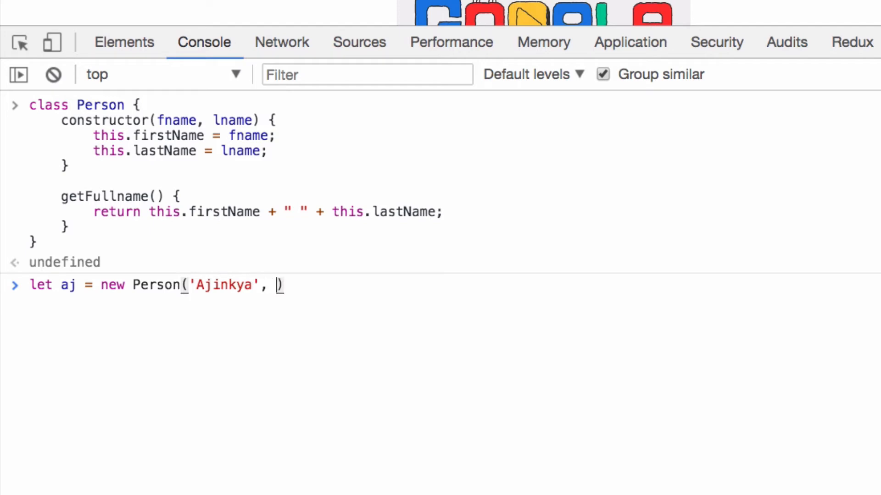
{"action": "type", "text": "''"}
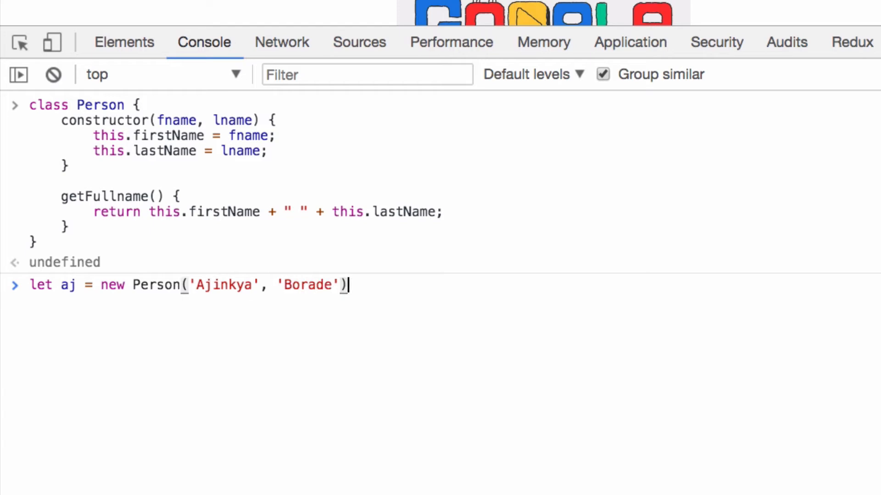
{"action": "type", "text": ";"}
{"action": "type", "text": "aj"}
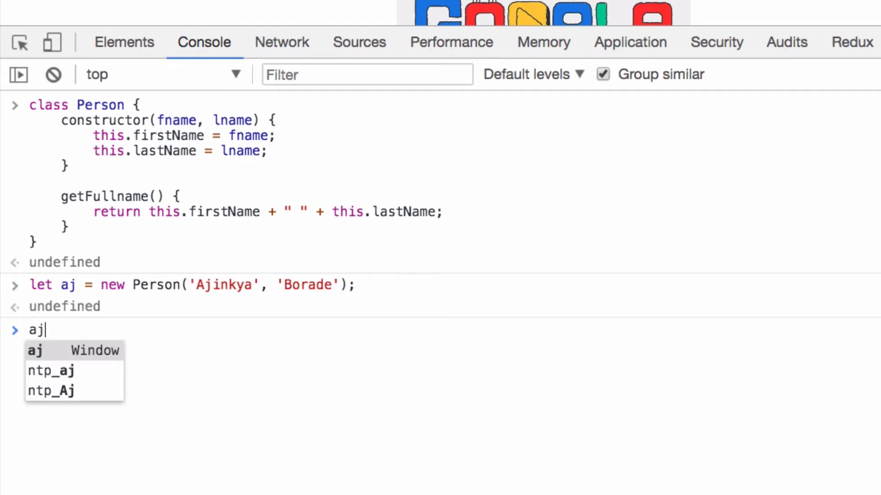
{"action": "type", "text": ".firstName"}
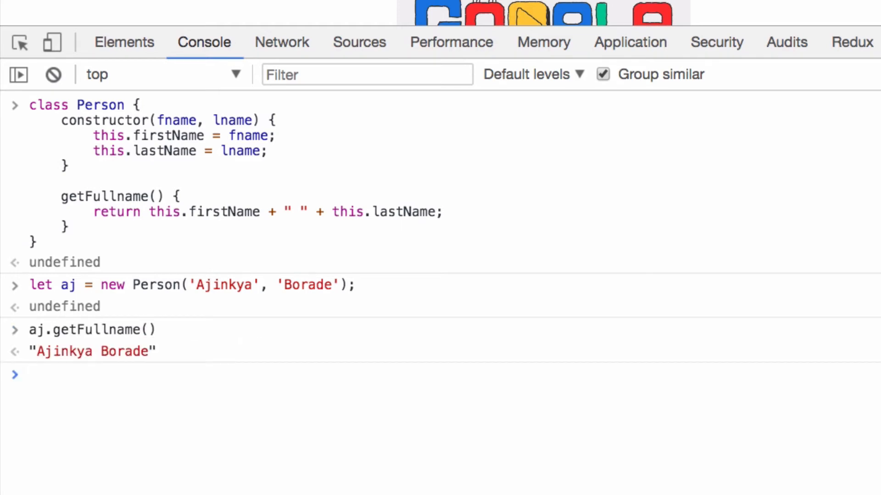
{"action": "type", "text": "aj.t"}
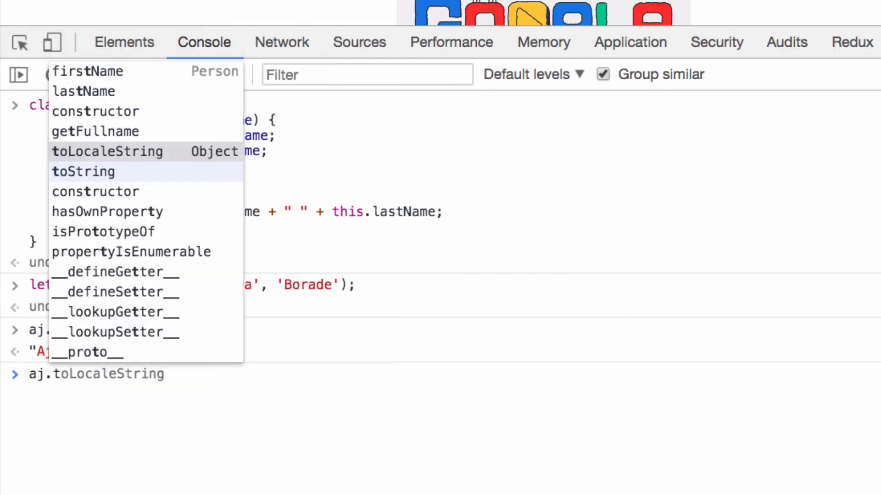
Step: Run aj.toString() and aj, expanding the Person result and its __proto__, then collapse it
{"action": "left_click", "coordinate": [83, 171]}
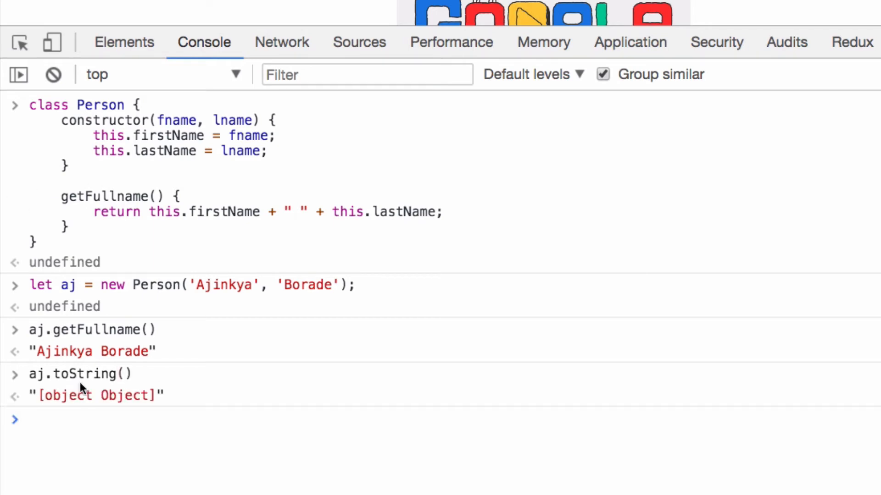
{"action": "left_click", "coordinate": [29, 419]}
{"action": "type", "text": "aj"}
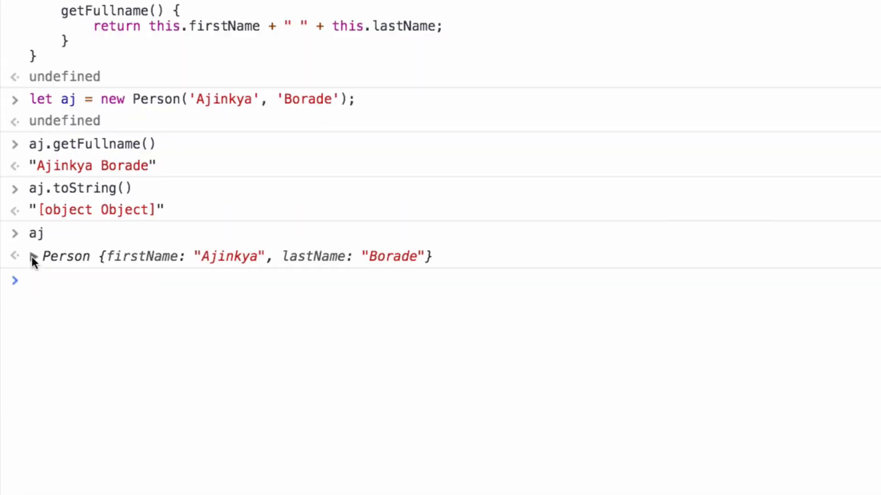
{"action": "left_click", "coordinate": [16, 255]}
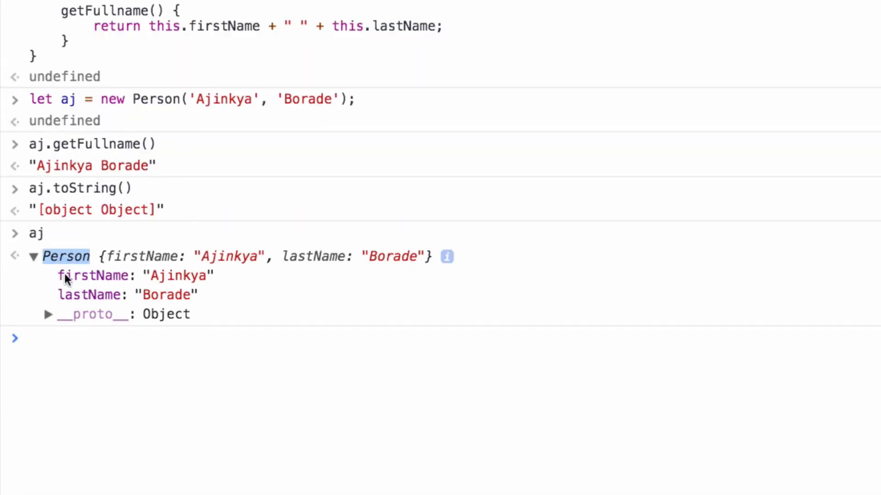
{"action": "mouse_move", "coordinate": [108, 295]}
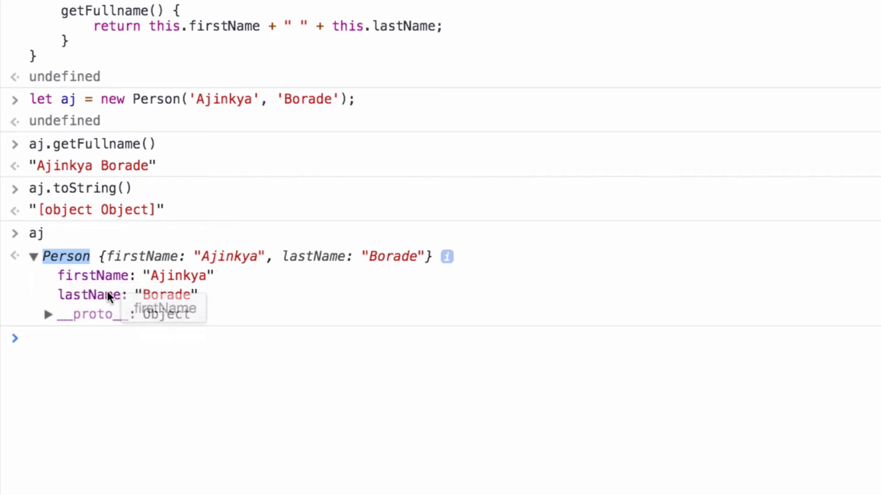
{"action": "left_click", "coordinate": [49, 314]}
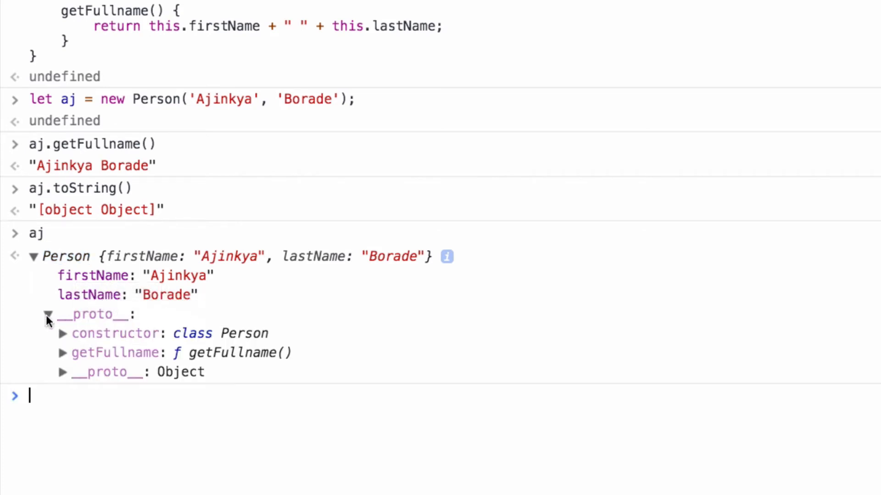
{"action": "mouse_move", "coordinate": [152, 342]}
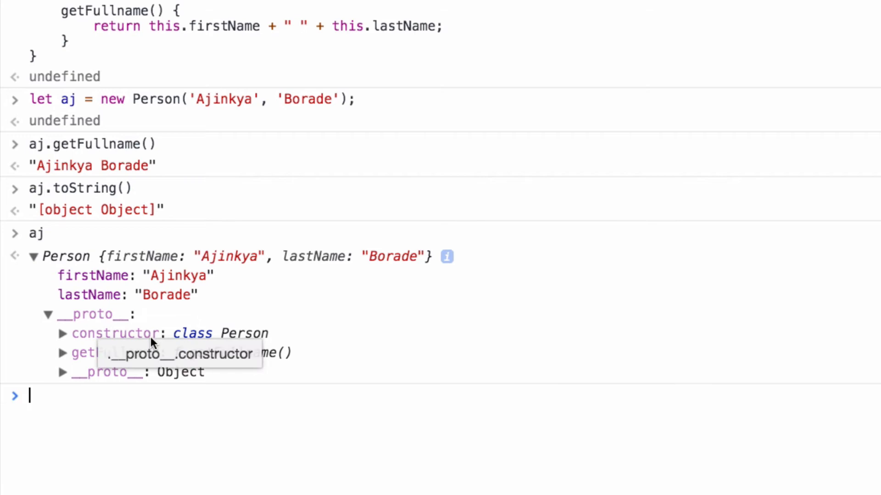
{"action": "mouse_move", "coordinate": [95, 294]}
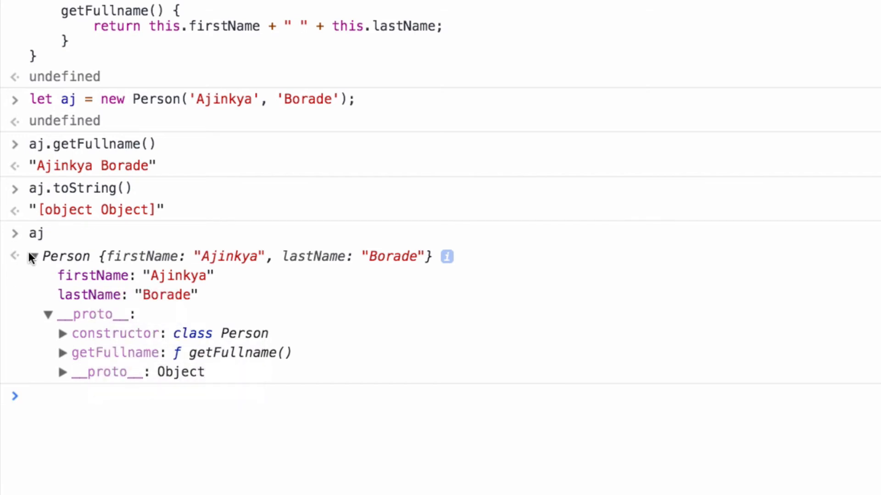
{"action": "left_click", "coordinate": [16, 256]}
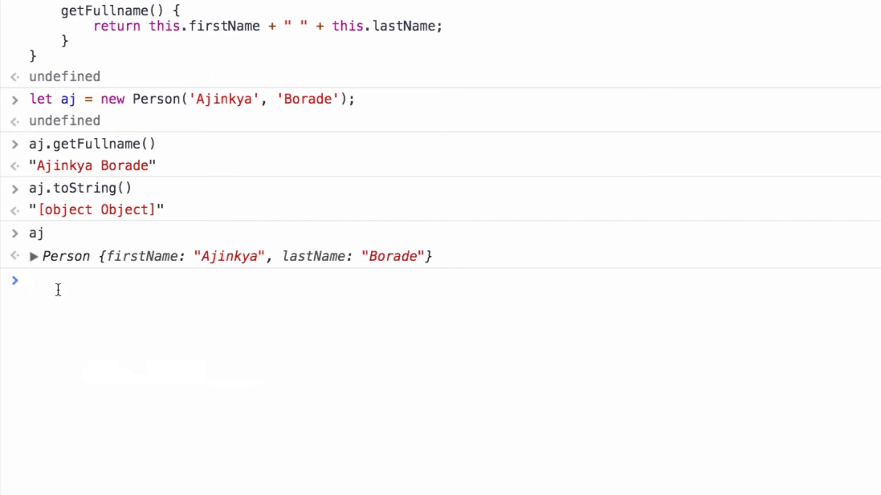
Step: Draft class Employee with constructor(profession) assigning this.profession = profession
{"action": "type", "text": "class Person {"}
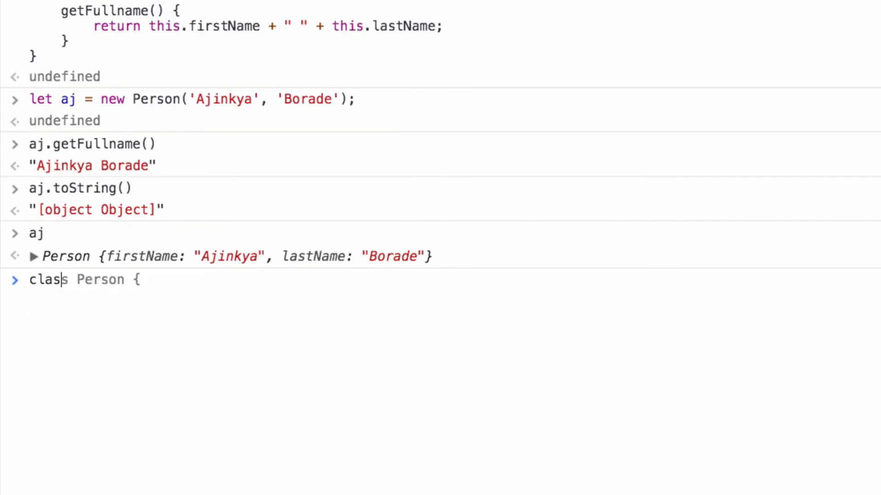
{"action": "type", "text": "E"}
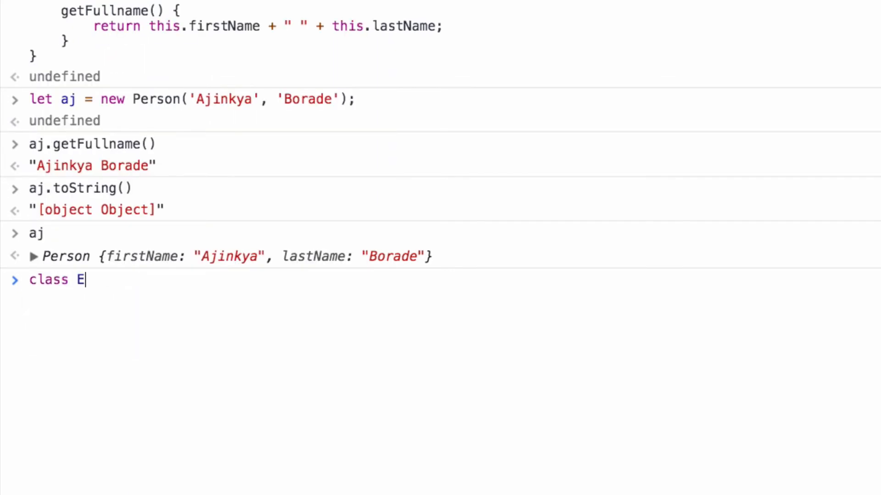
{"action": "type", "text": "mployee"}
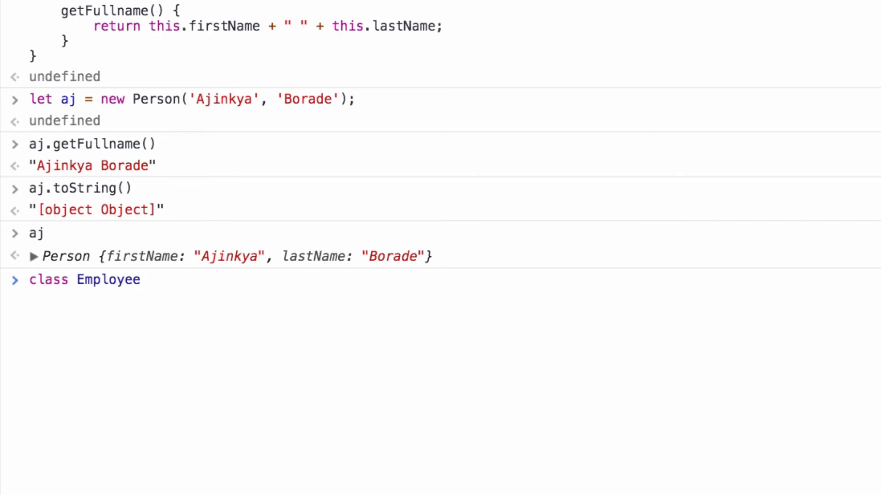
{"action": "type", "text": "()"}
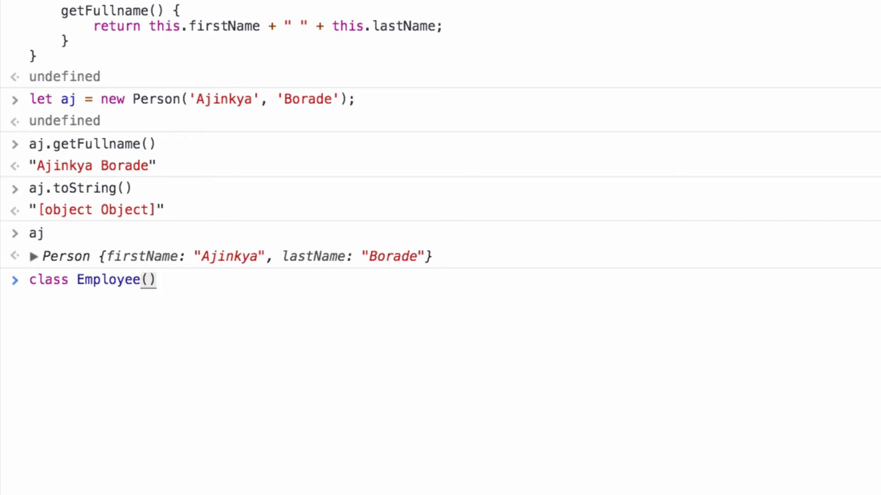
{"action": "type", "text": "profession"}
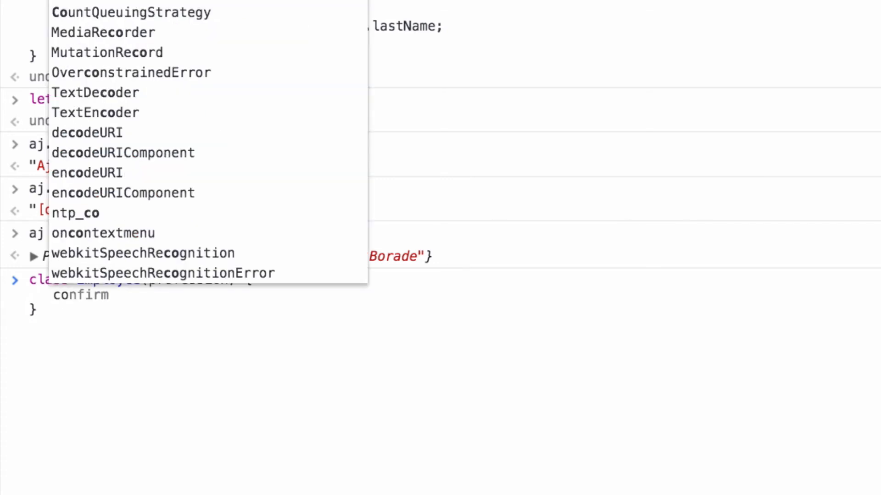
{"action": "type", "text": "constructor() {"}
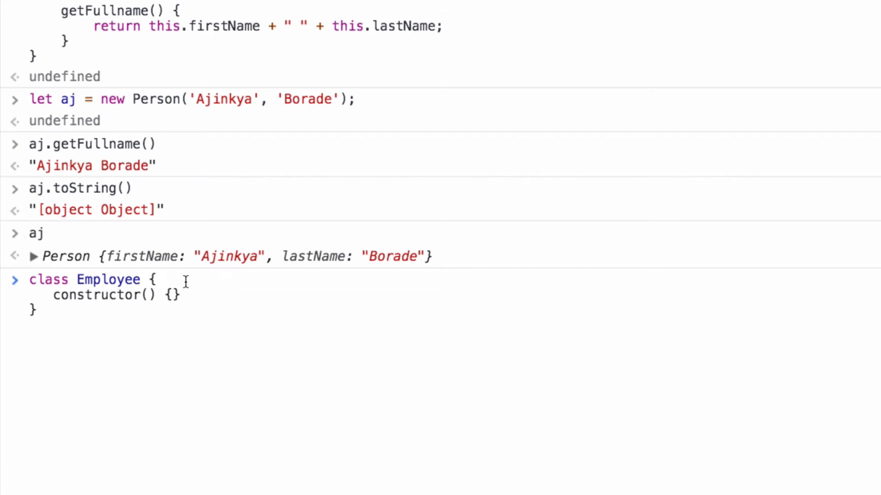
{"action": "type", "text": "profession"}
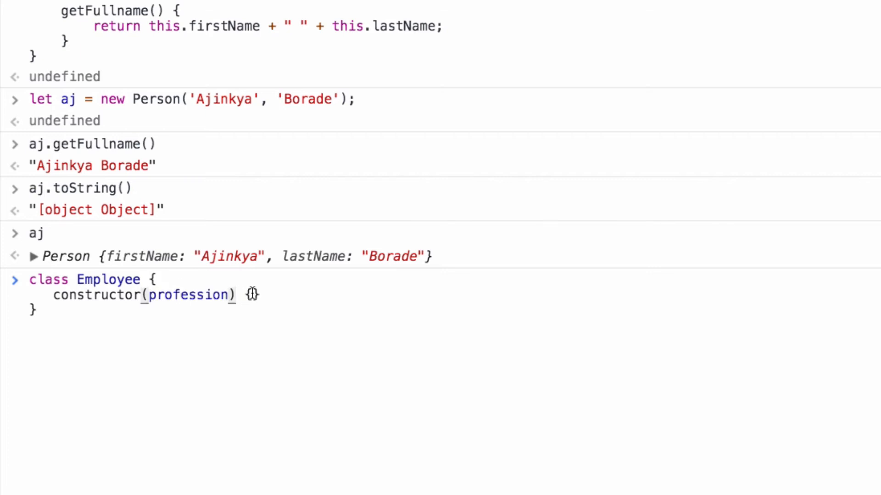
{"action": "key", "text": "Enter"}
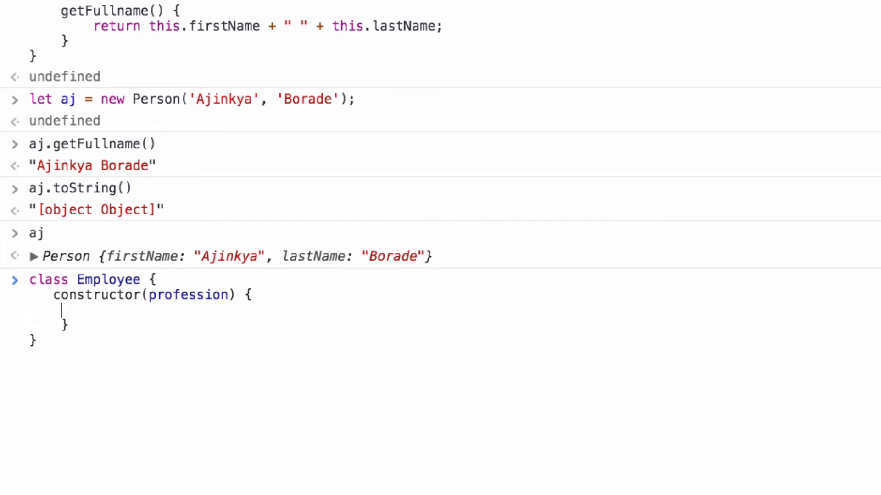
{"action": "type", "text": "this.profession = profession"}
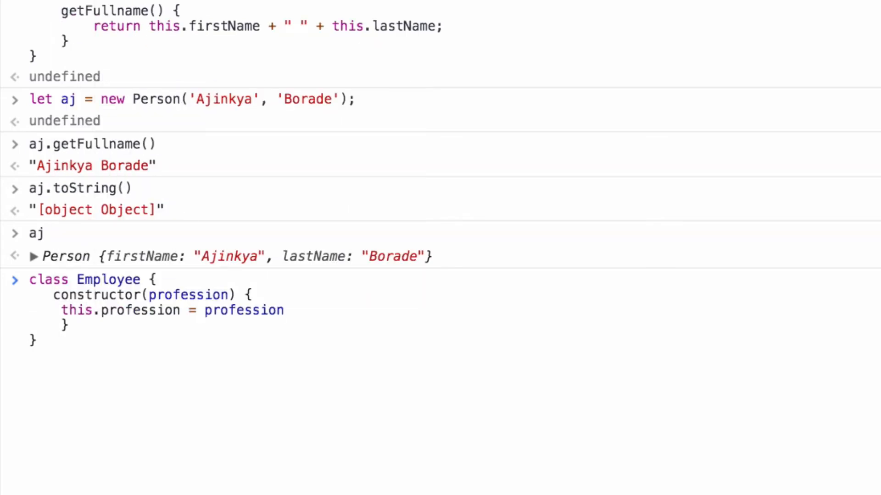
{"action": "type", "text": ";"}
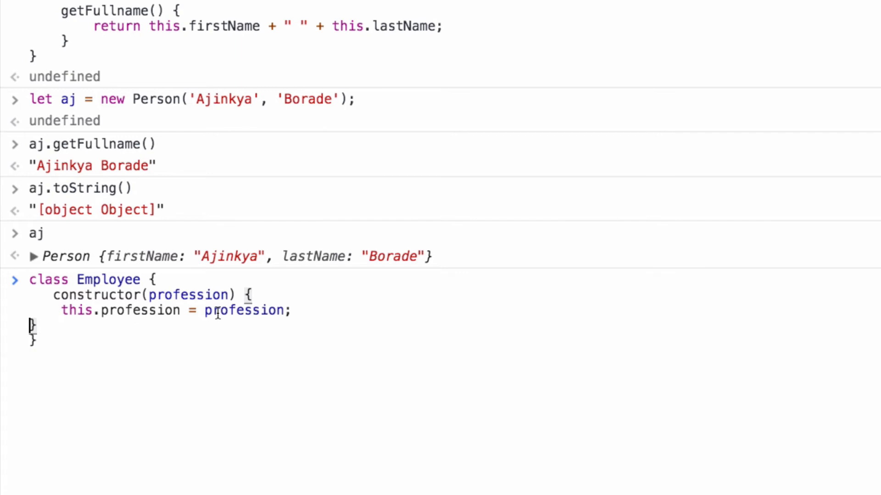
Step: Make class Employee extend Person after pointing out Person's getFullname
{"action": "scroll", "scroll_direction": "up", "scroll_amount": 3}
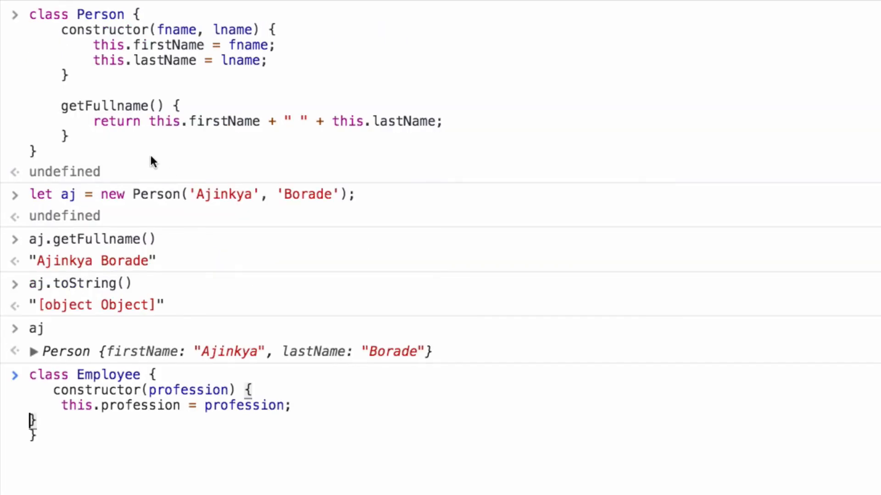
{"action": "mouse_move", "coordinate": [93, 109]}
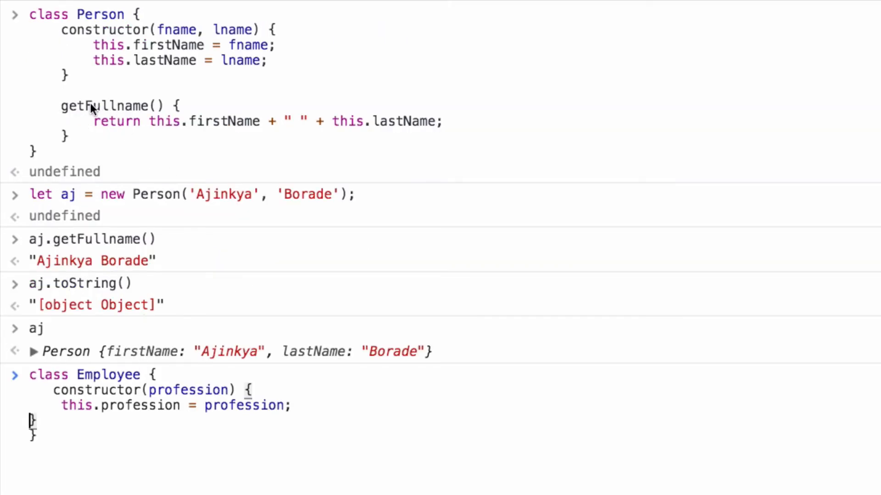
{"action": "double_click", "coordinate": [103, 105]}
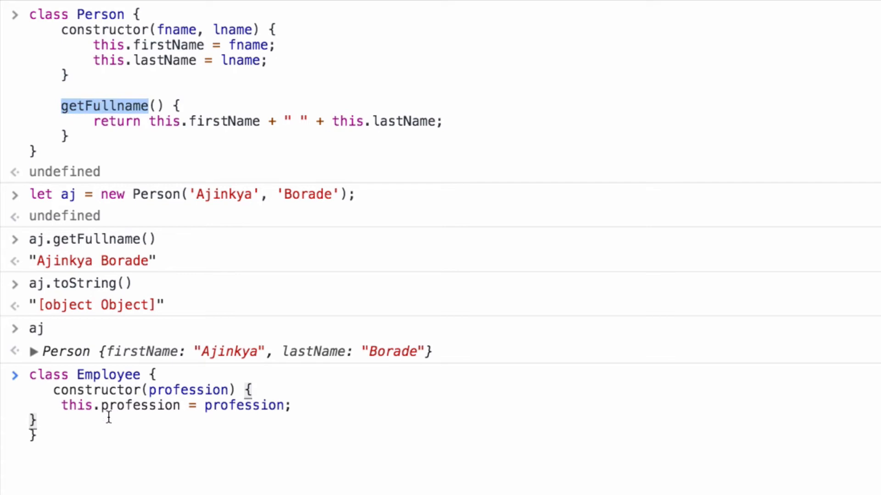
{"action": "type", "text": "ex"}
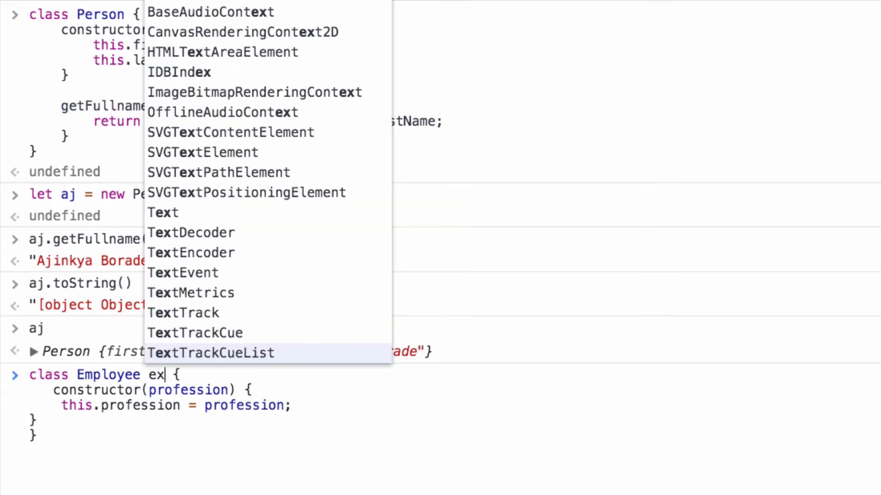
{"action": "type", "text": "tends"}
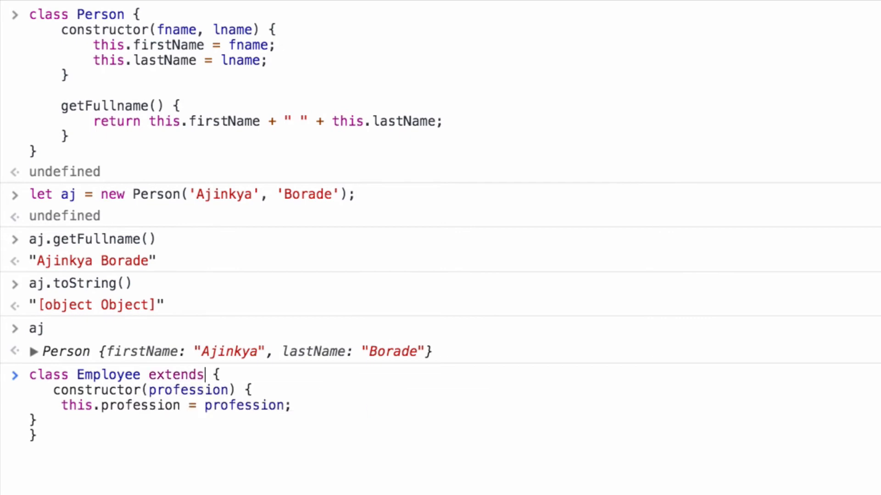
{"action": "type", "text": "Person"}
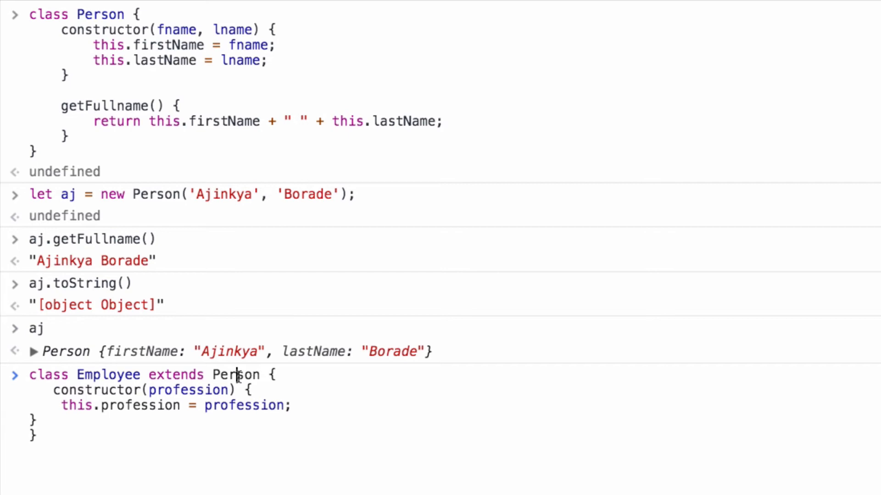
Step: Give the constructor fname, lname, profession parameters and call super(fname, lname);
{"action": "double_click", "coordinate": [236, 374]}
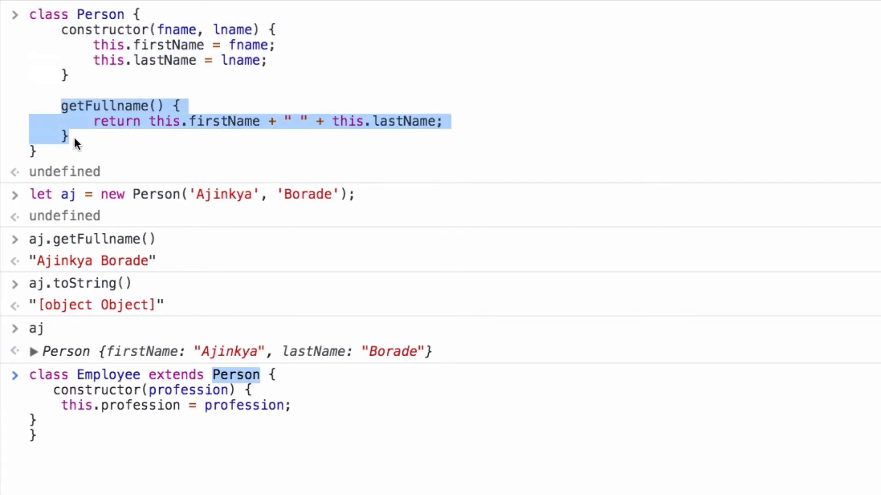
{"action": "double_click", "coordinate": [108, 375]}
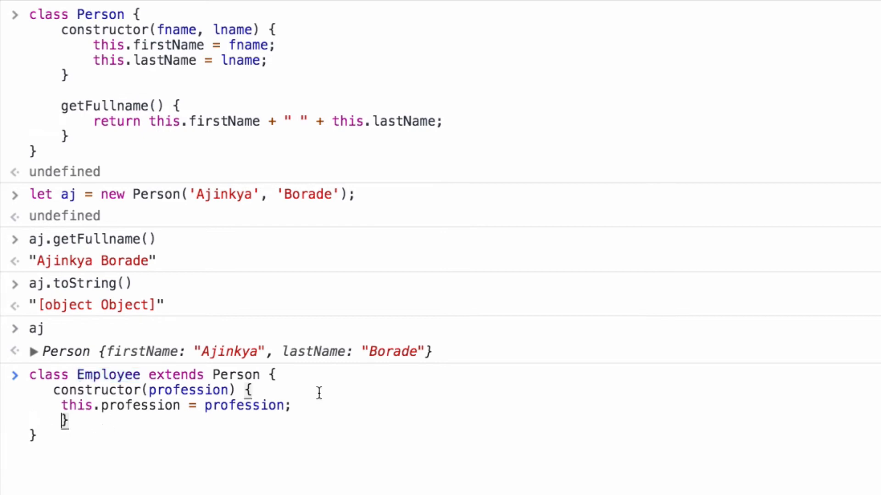
{"action": "double_click", "coordinate": [235, 375]}
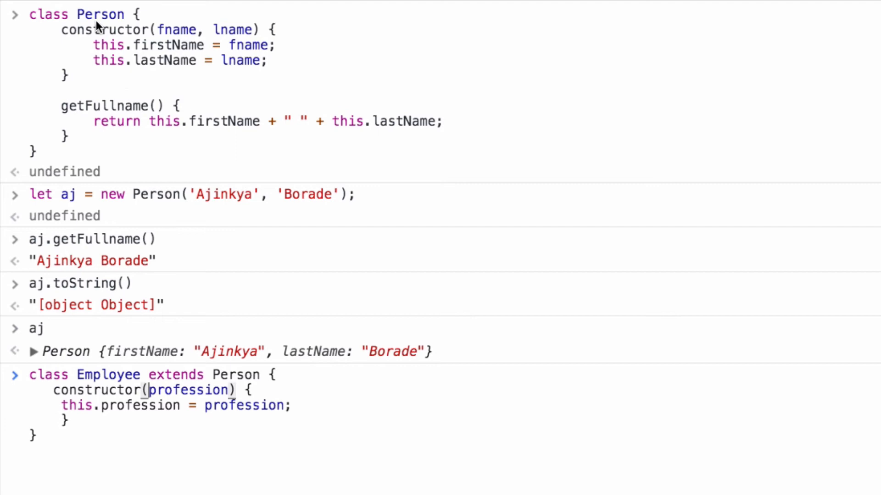
{"action": "double_click", "coordinate": [101, 13]}
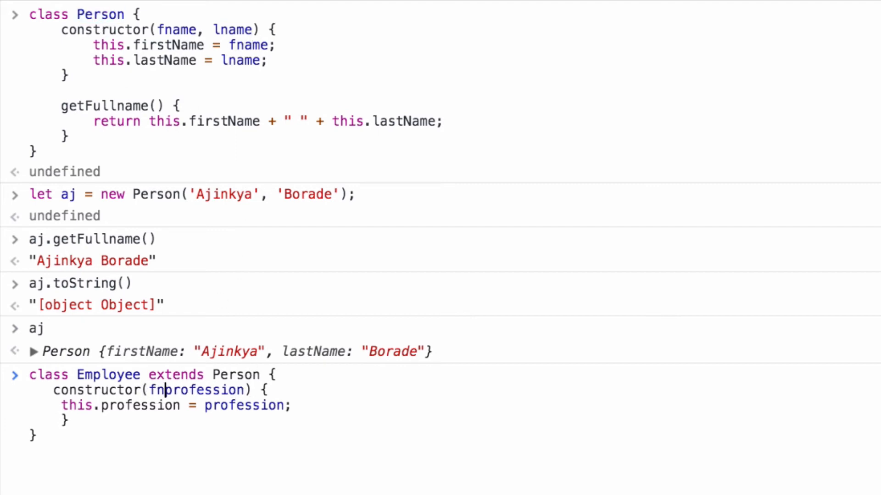
{"action": "type", "text": "fname, lname"}
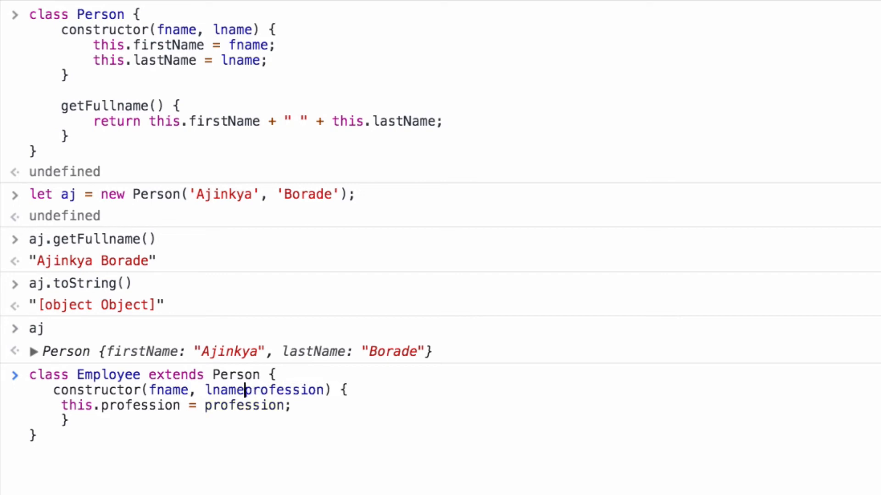
{"action": "type", "text": ","}
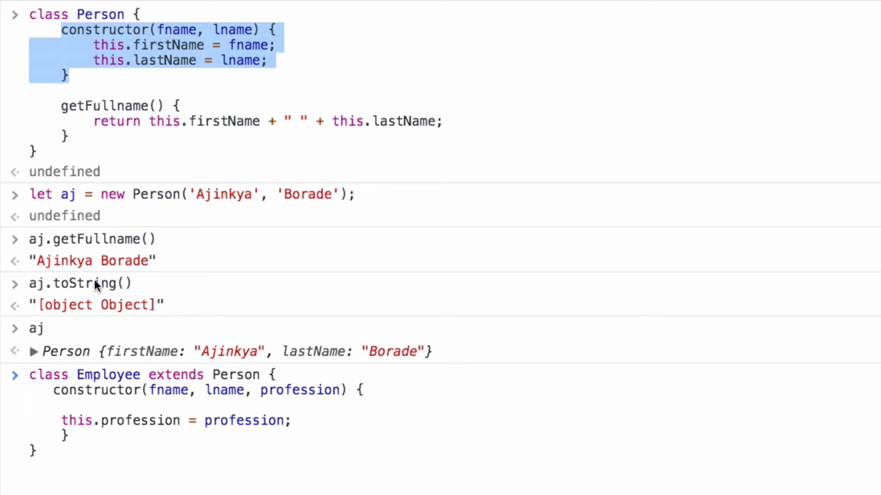
{"action": "type", "text": "sup"}
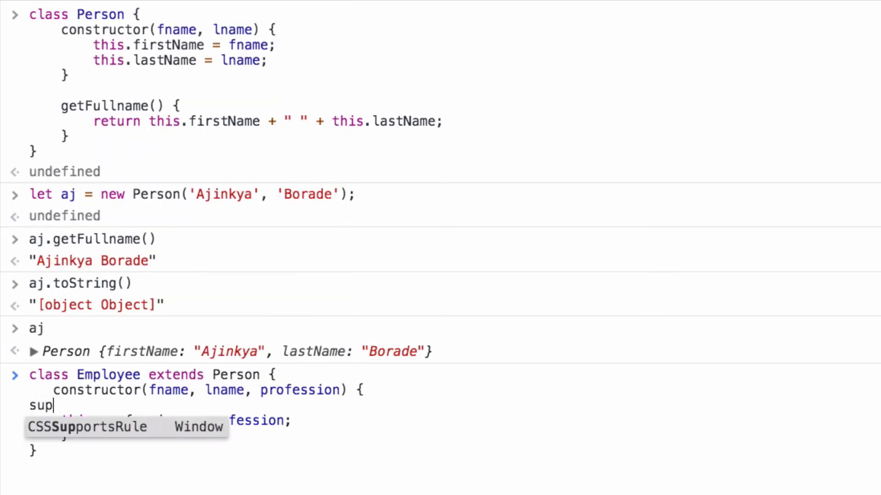
{"action": "type", "text": "er()"}
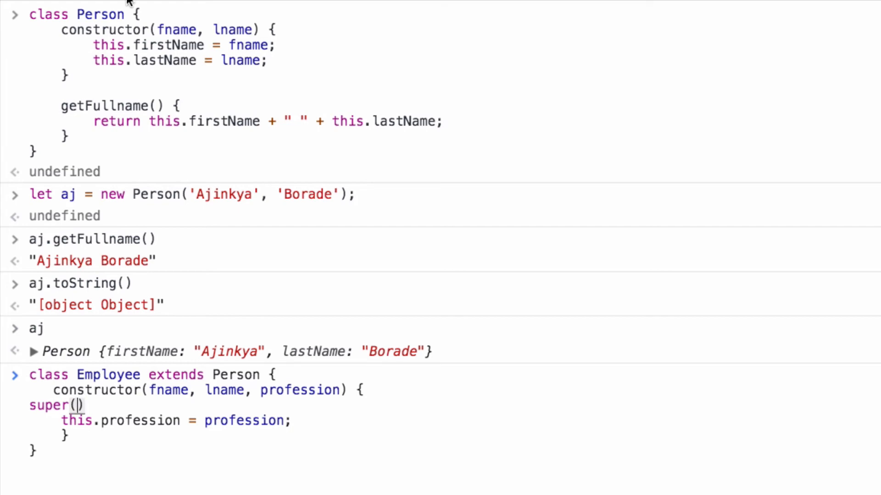
{"action": "type", "text": "fname, la"}
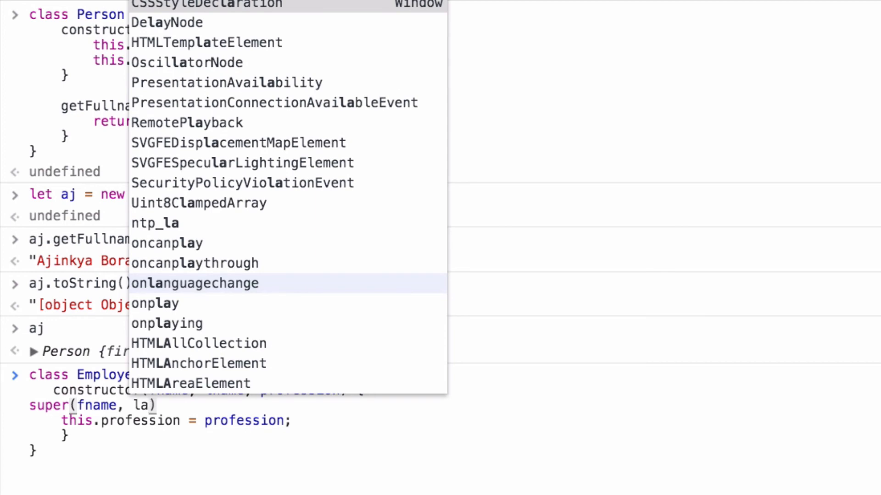
{"action": "key", "text": "Escape"}
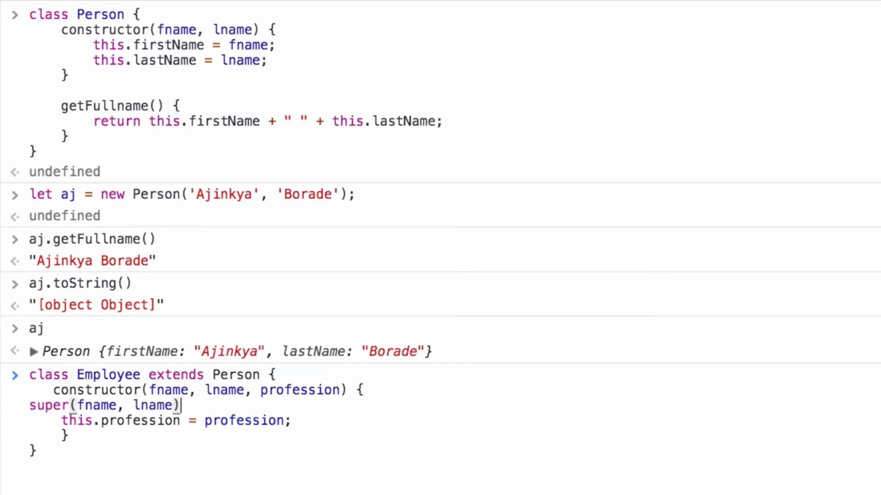
{"action": "type", "text": ";"}
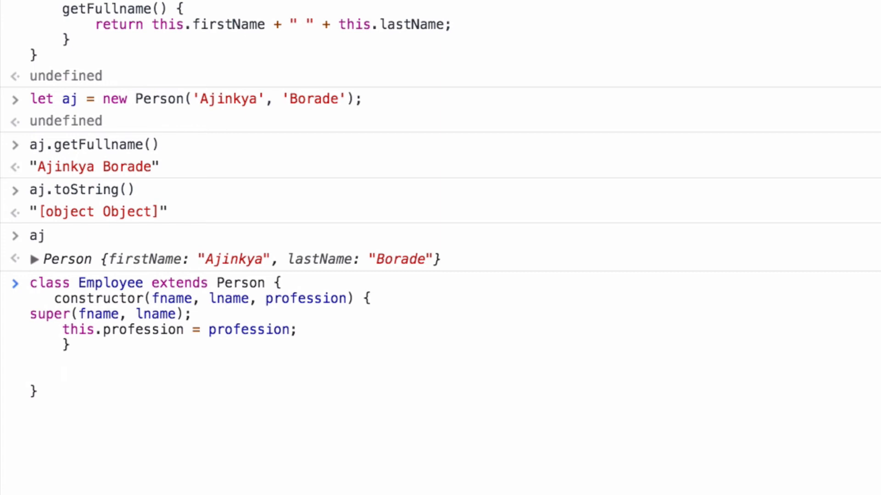
Step: Start a getBio() method with a return line inside its body
{"action": "type", "text": "get"}
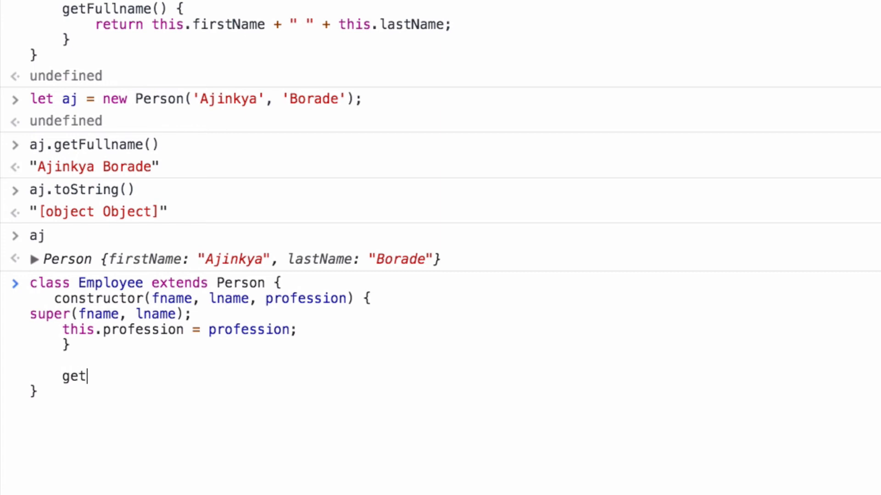
{"action": "type", "text": "Bio"}
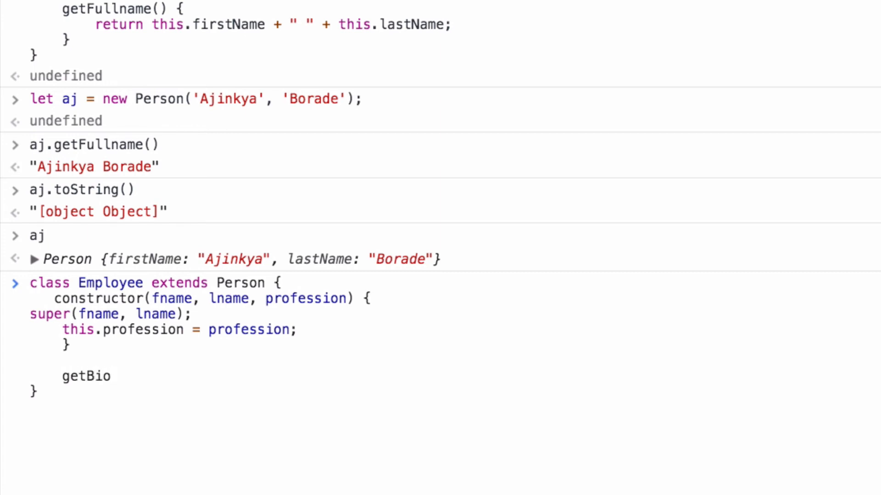
{"action": "type", "text": "() {"}
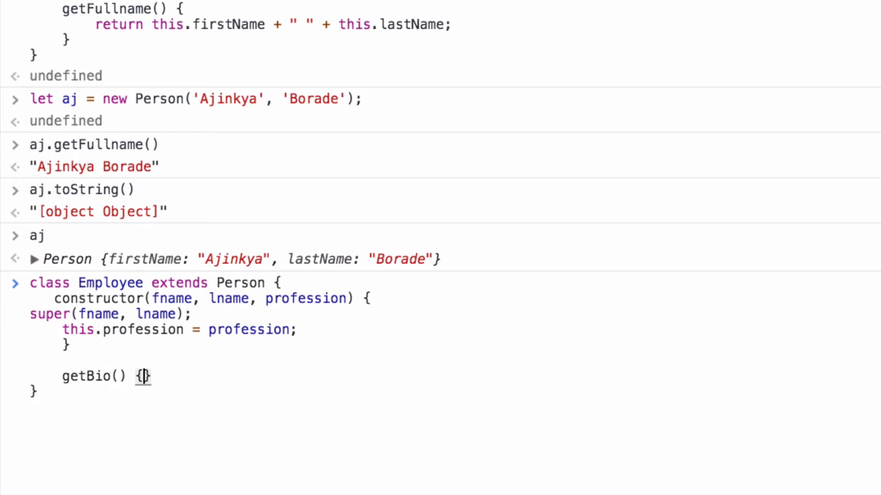
{"action": "key", "text": "Enter"}
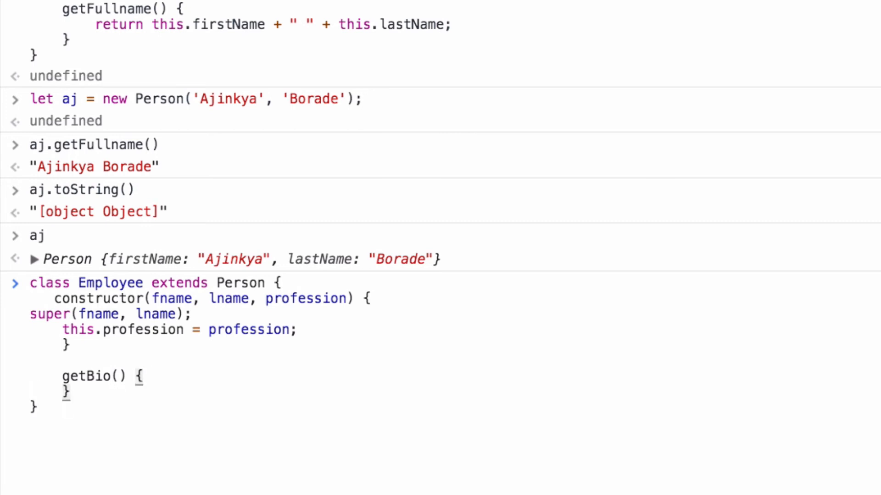
{"action": "type", "text": "return"}
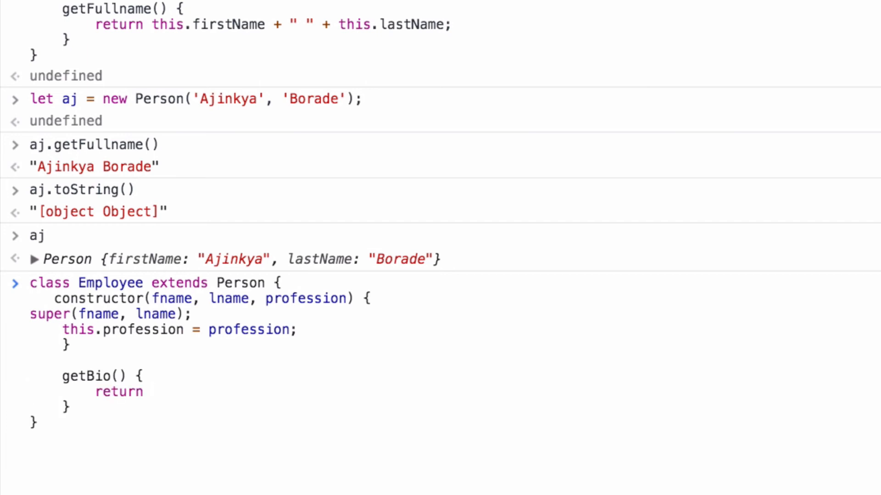
{"action": "mouse_move", "coordinate": [101, 46]}
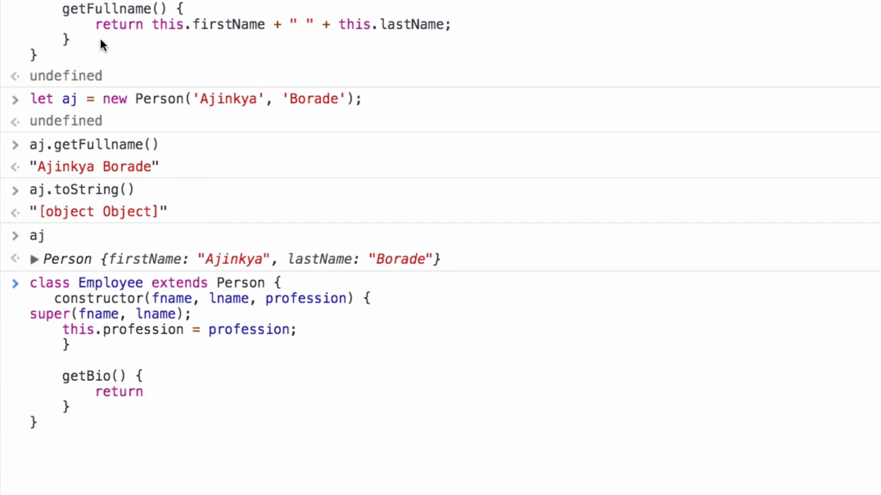
Step: Return super.getFullname() + ", " + this.profession; and evaluate the Employee class
{"action": "left_click", "coordinate": [151, 392]}
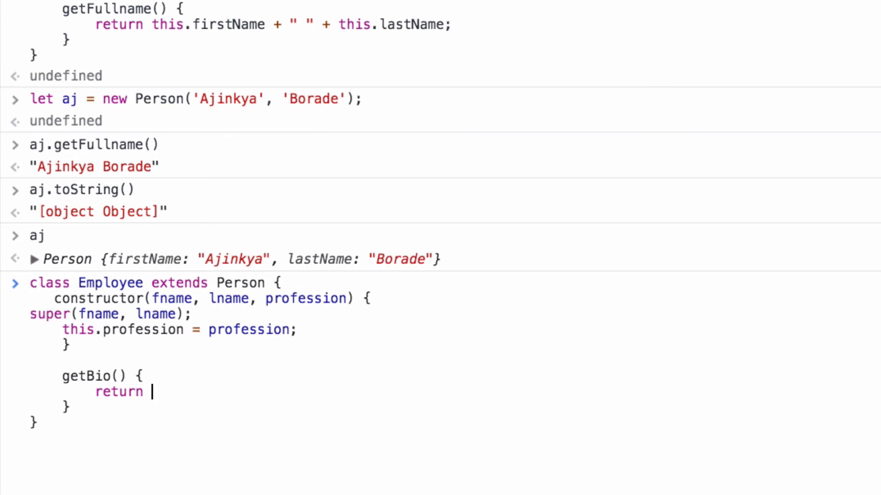
{"action": "type", "text": "super"}
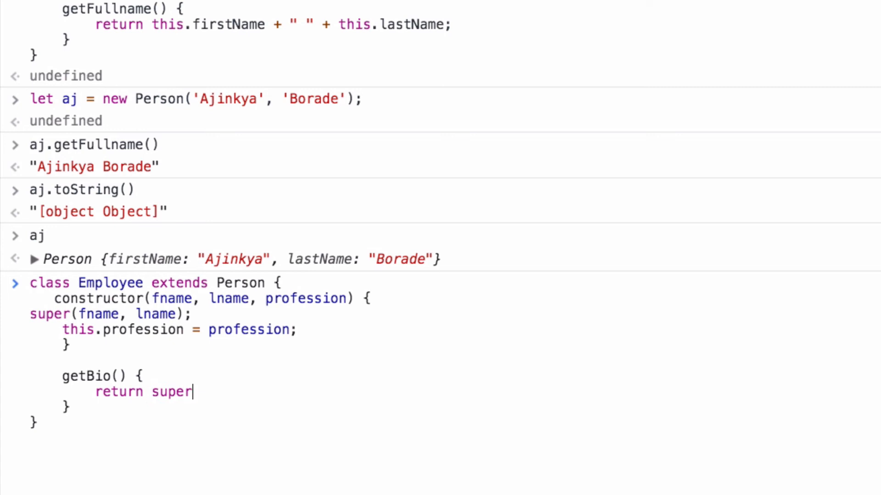
{"action": "type", "text": ".ge"}
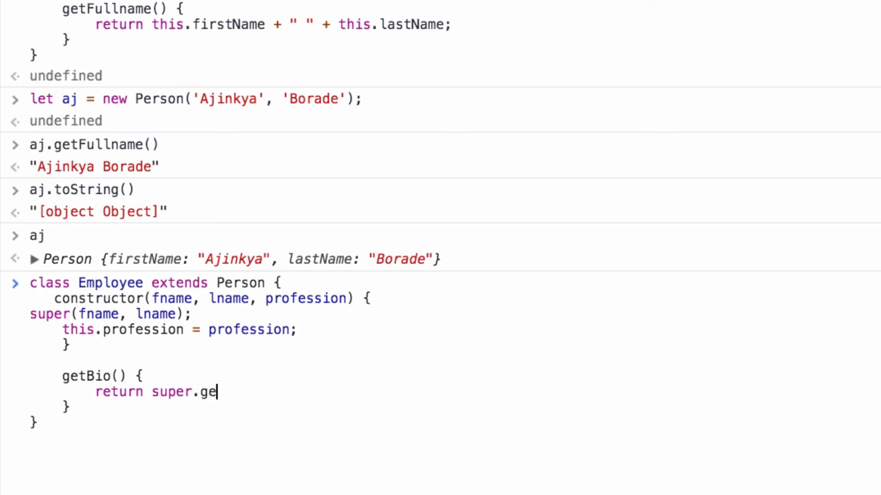
{"action": "type", "text": "tFull"}
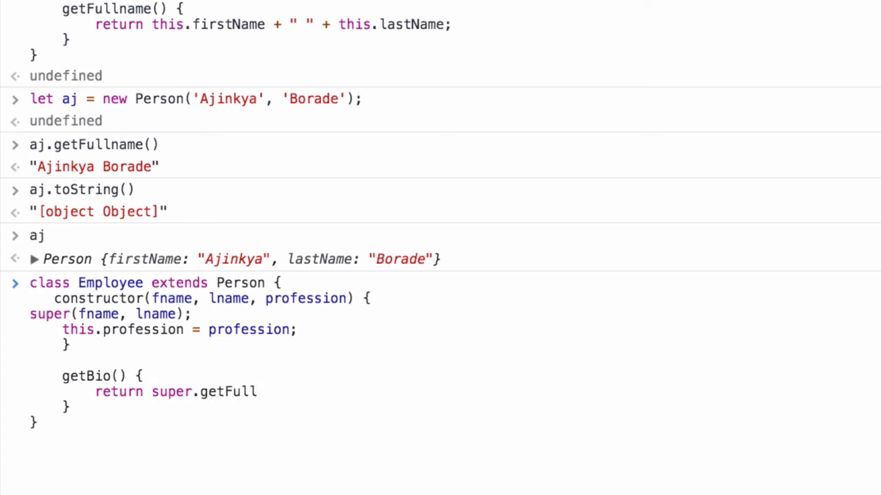
{"action": "type", "text": "name() + \""}
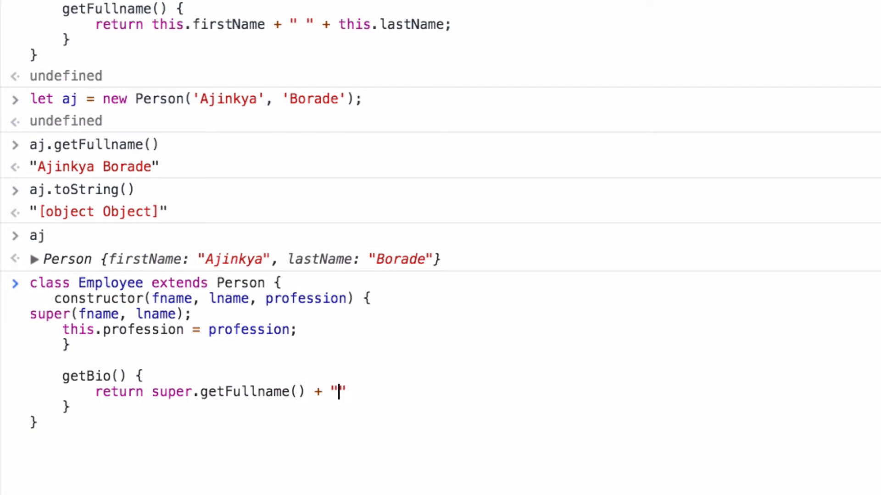
{"action": "type", "text": ","}
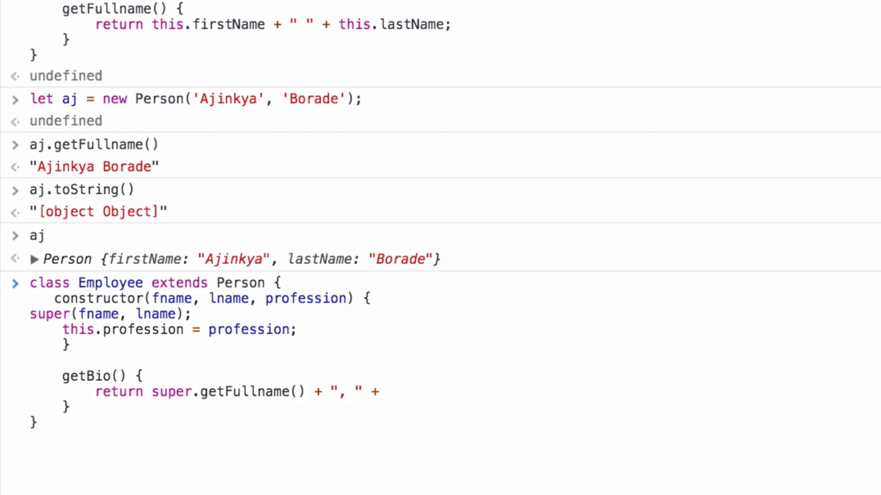
{"action": "type", "text": "this.profession;"}
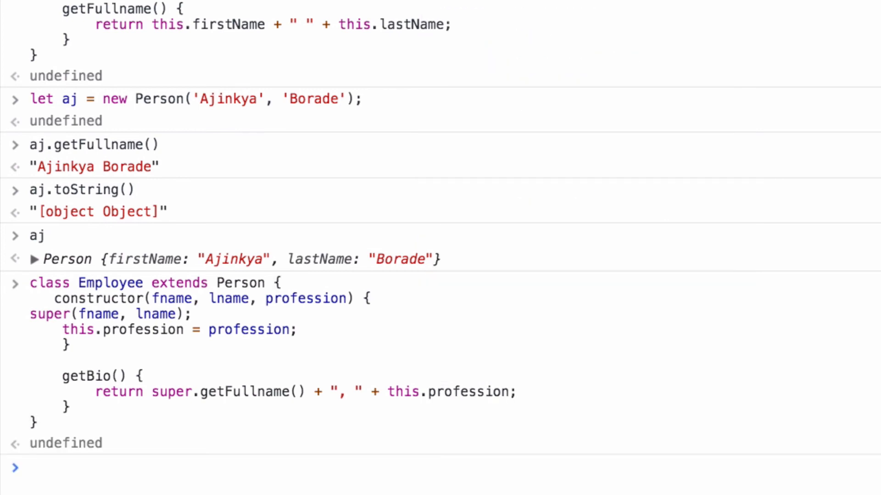
{"action": "type", "text": "let"}
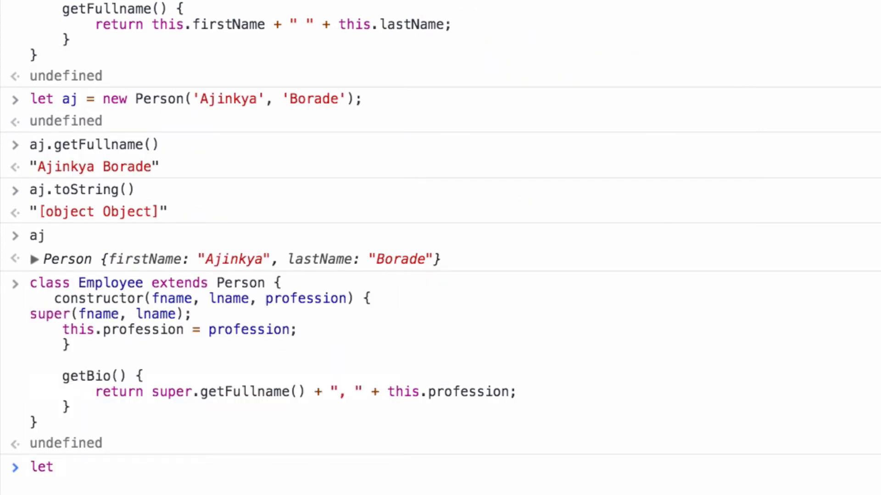
Step: Declare let steel = new Employee('Steel', 'Doe', 'Web Developer') in the console
{"action": "type", "text": "steel"}
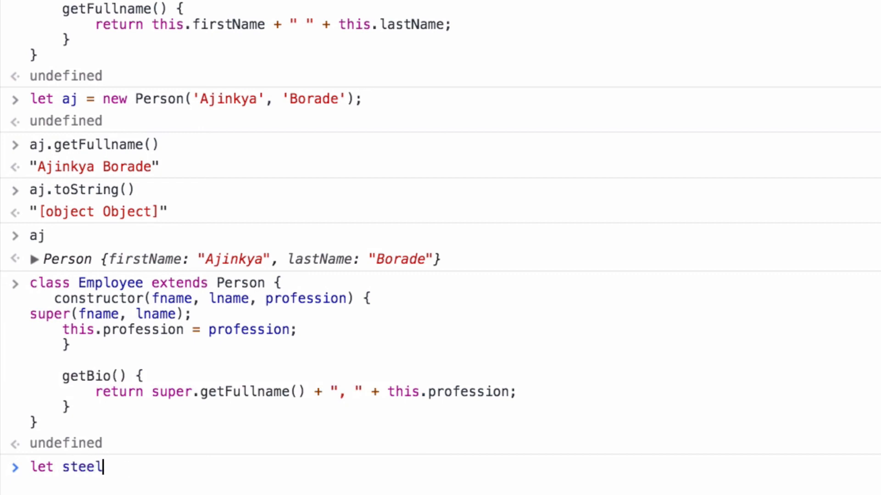
{"action": "type", "text": "= new"}
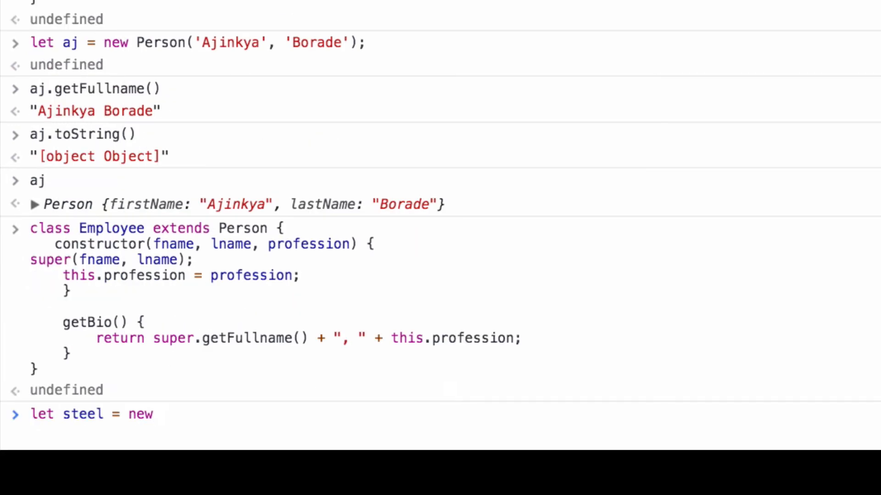
{"action": "type", "text": "Employee"}
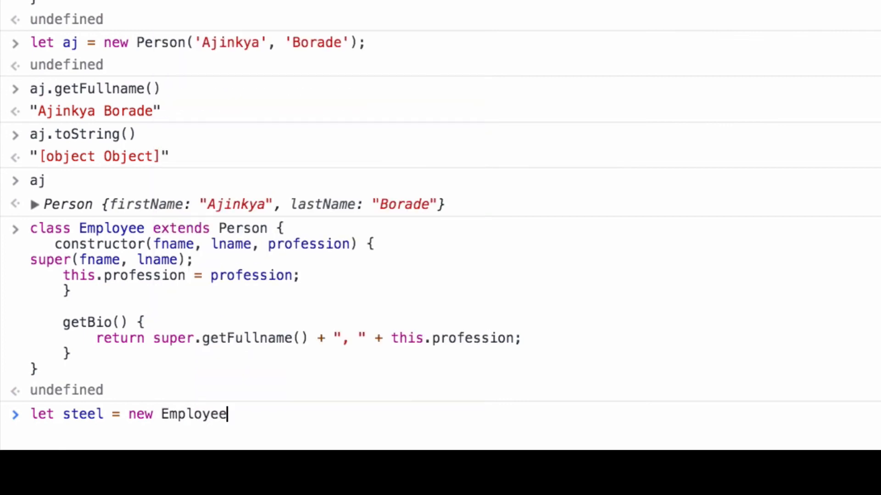
{"action": "type", "text": "('')"}
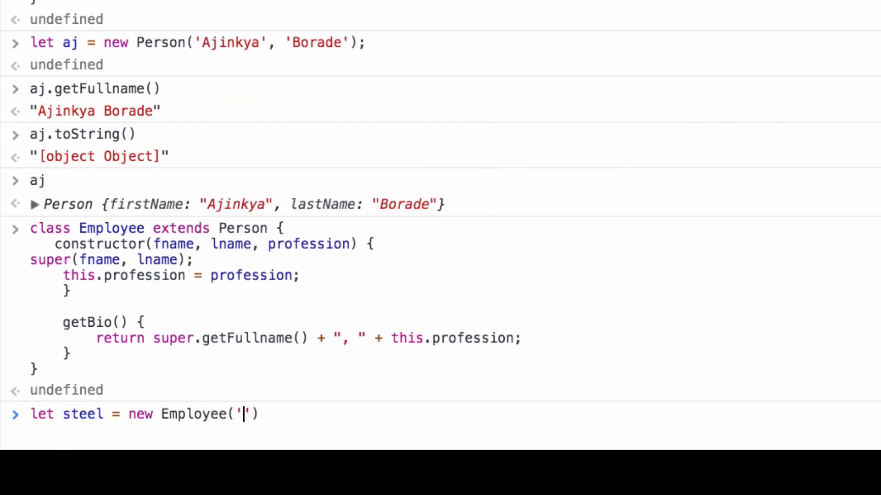
{"action": "type", "text": "Steel',"}
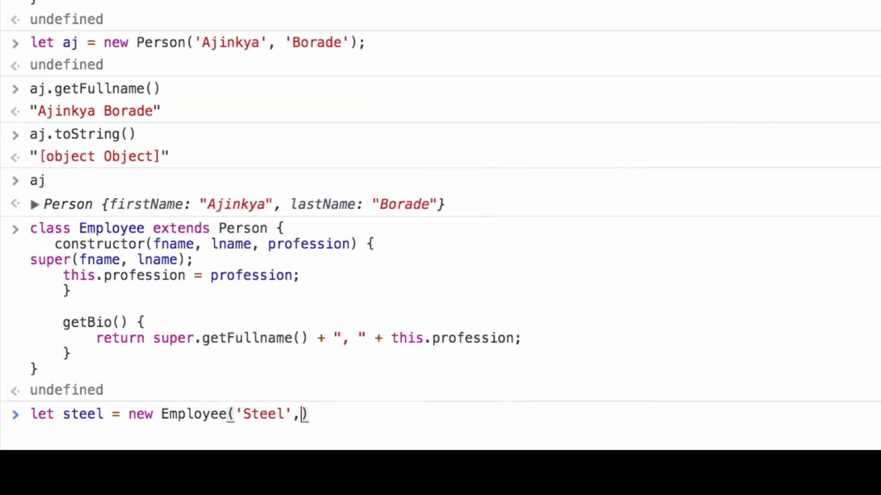
{"action": "type", "text": "'Doe', ''"}
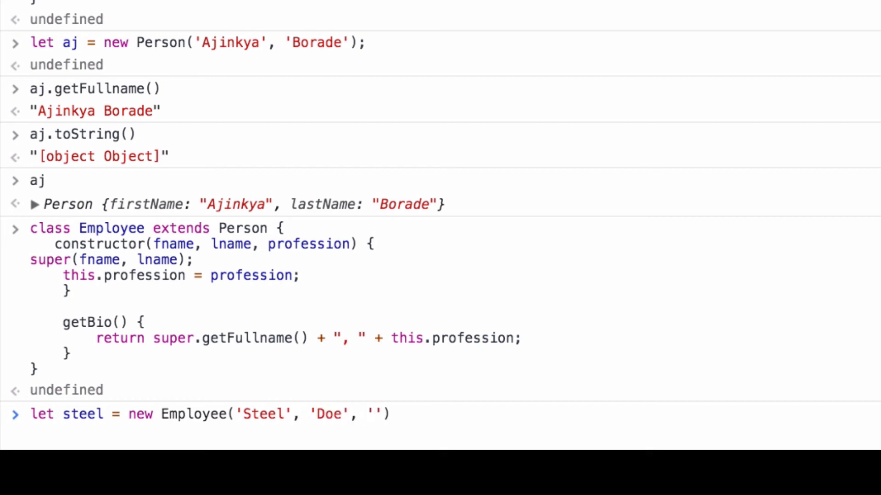
{"action": "type", "text": "Web Devel"}
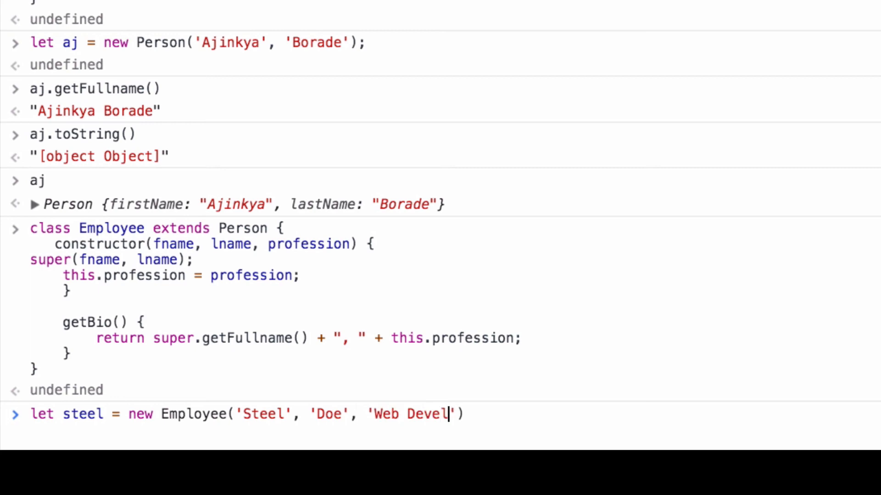
{"action": "type", "text": "oper');"}
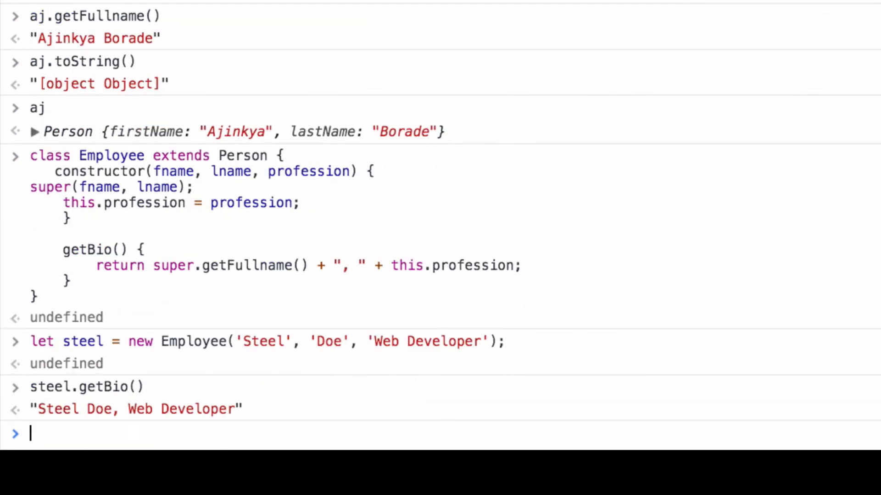
Step: Clear the console, run steel.getFullname(), and enter steel.getBio()
{"action": "left_click", "coordinate": [54, 18]}
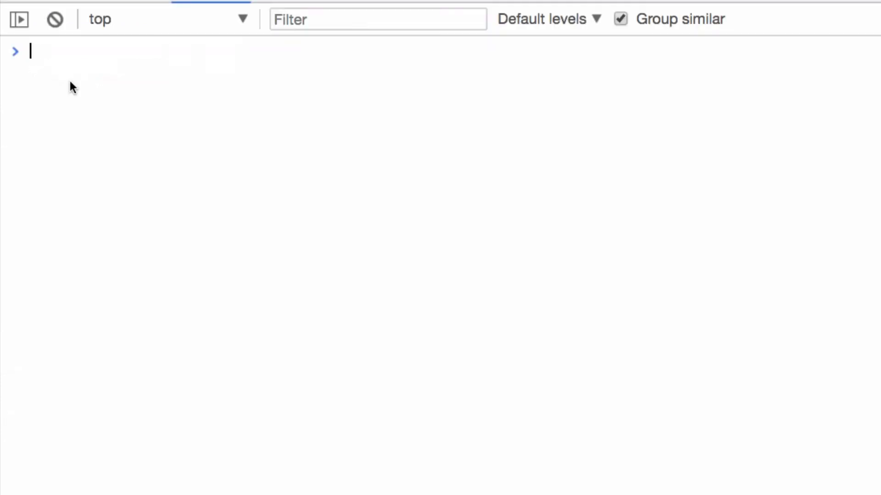
{"action": "type", "text": "steel.getFullname()"}
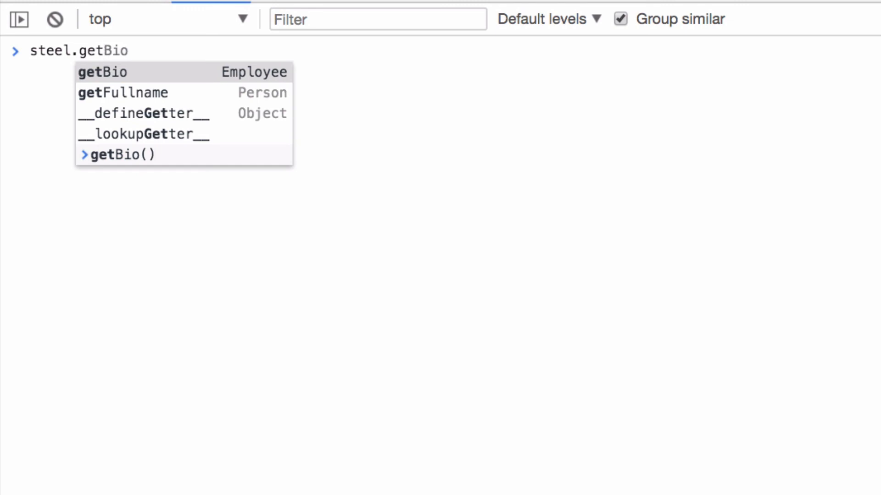
{"action": "type", "text": "("}
{"action": "key", "text": "Return"}
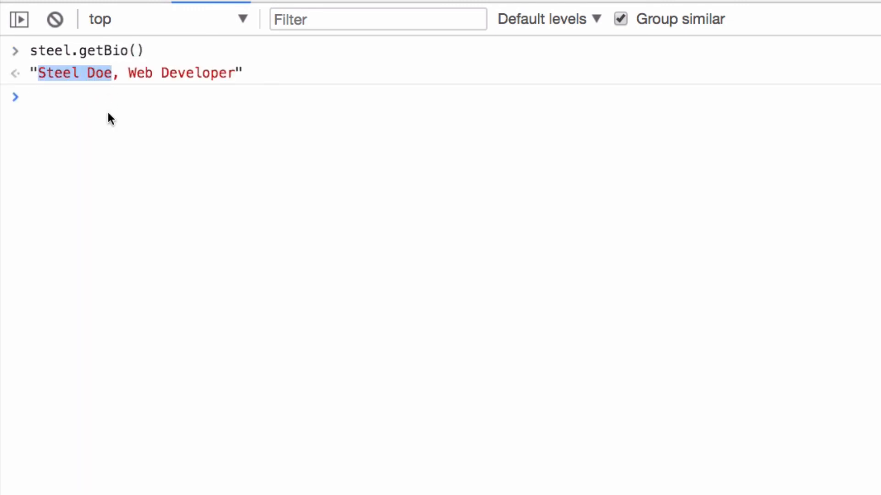
{"action": "type", "text": "steel.getBio"}
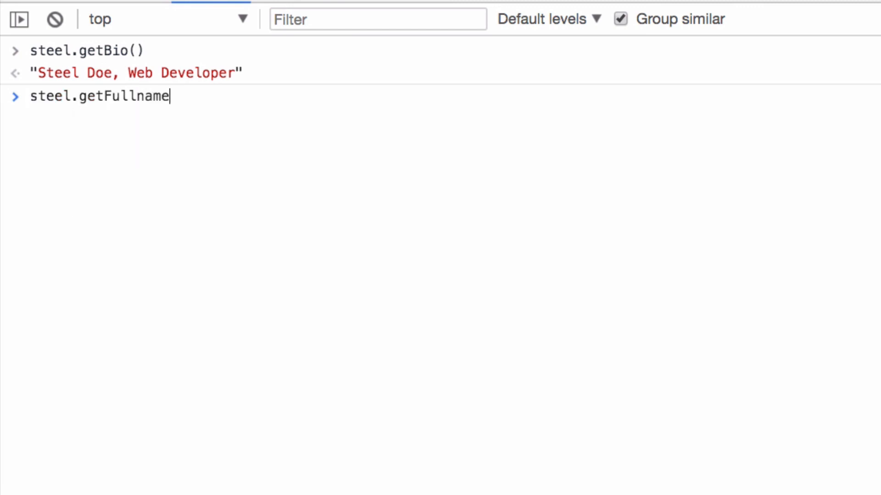
{"action": "type", "text": "()"}
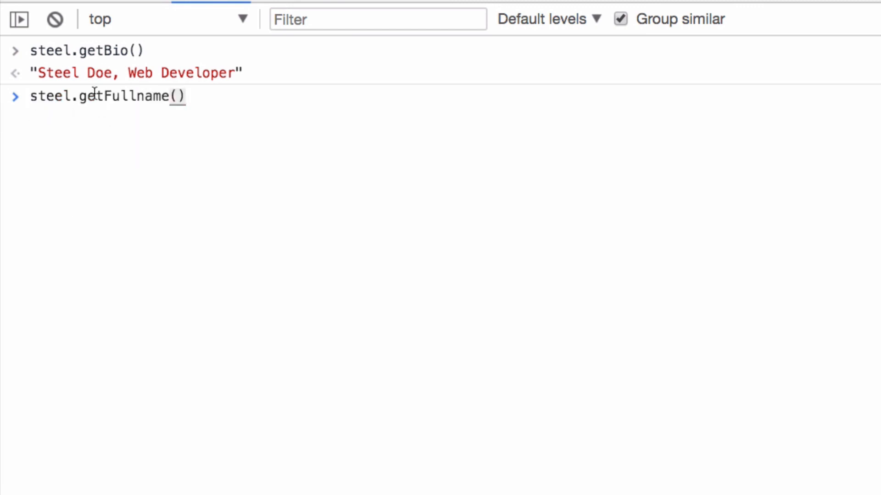
Step: Highlight getFullname, run it to return 'Steel Doe', and begin Object.getPrototypeOf(steel)
{"action": "double_click", "coordinate": [122, 96]}
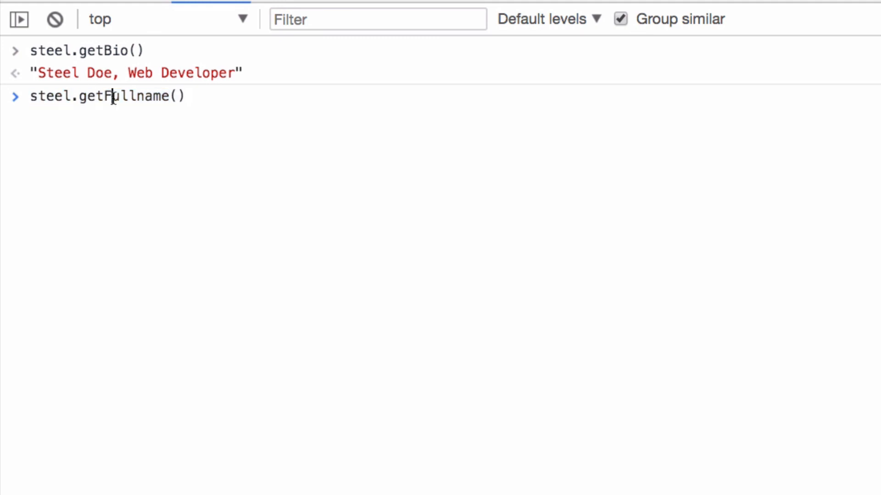
{"action": "double_click", "coordinate": [50, 96]}
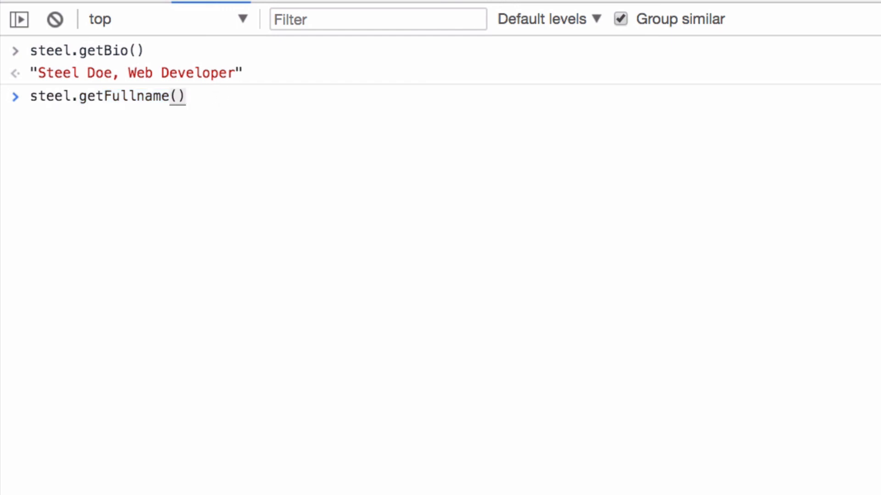
{"action": "key", "text": "Return"}
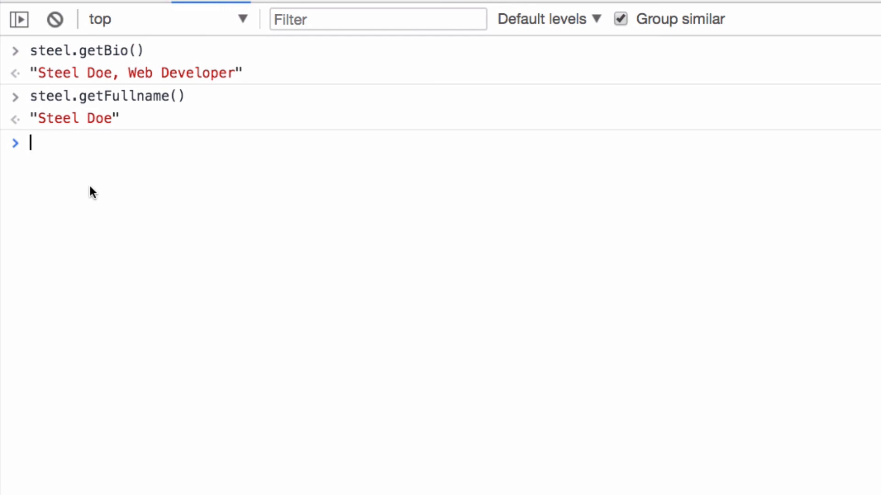
{"action": "type", "text": "Object.getPrototypeOf("}
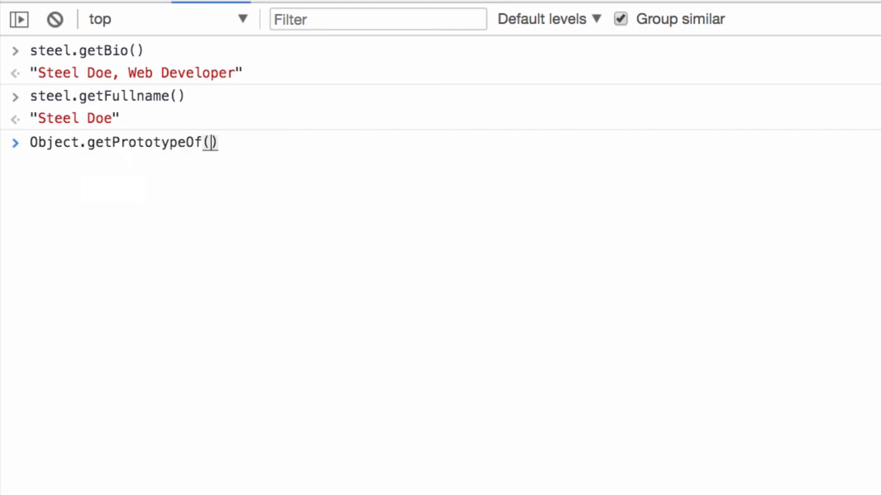
{"action": "type", "text": "steel"}
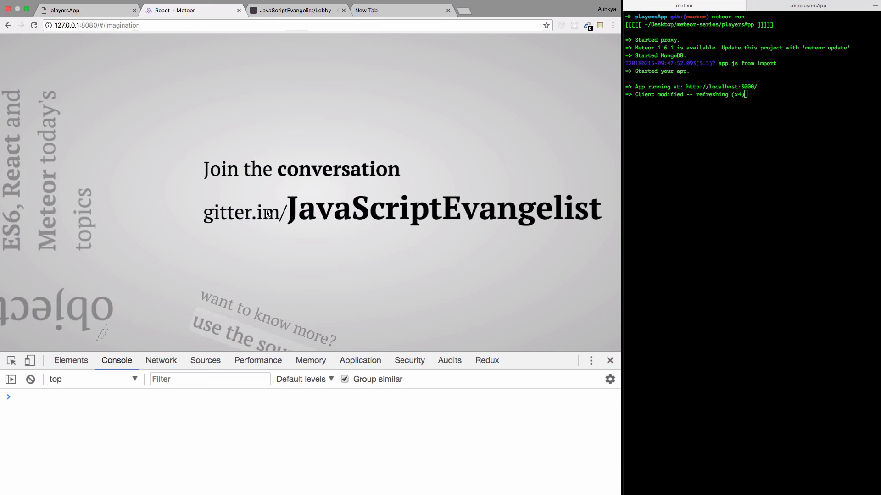
Step: Highlight gitter.im/ on the slide, deselect it, and advance to the Yoda subscribe slide
{"action": "double_click", "coordinate": [244, 212]}
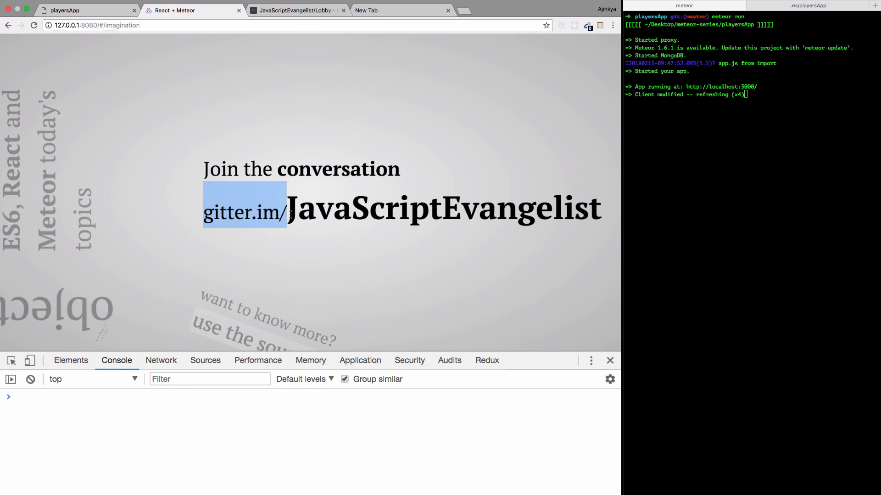
{"action": "left_click", "coordinate": [340, 240]}
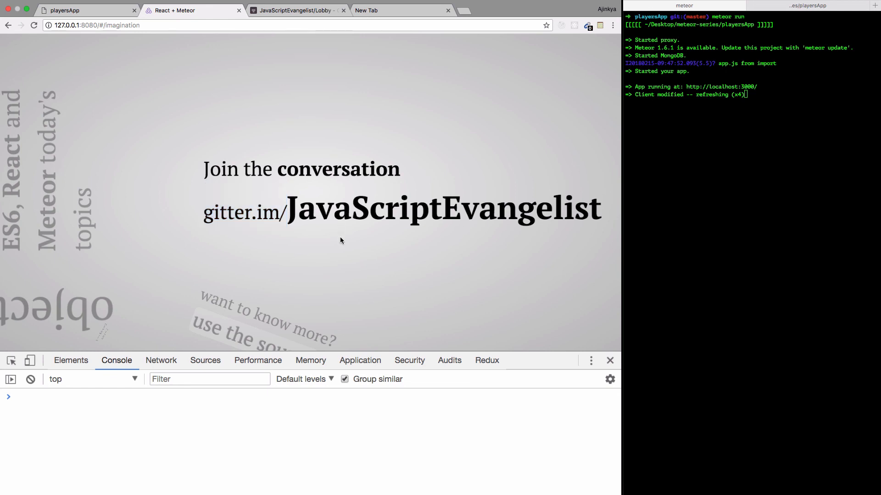
{"action": "scroll", "scroll_direction": "down", "scroll_amount": 3}
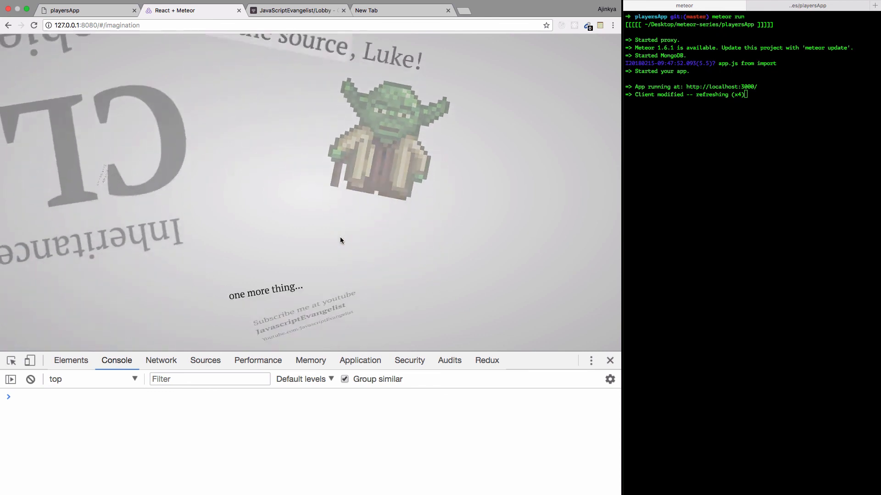